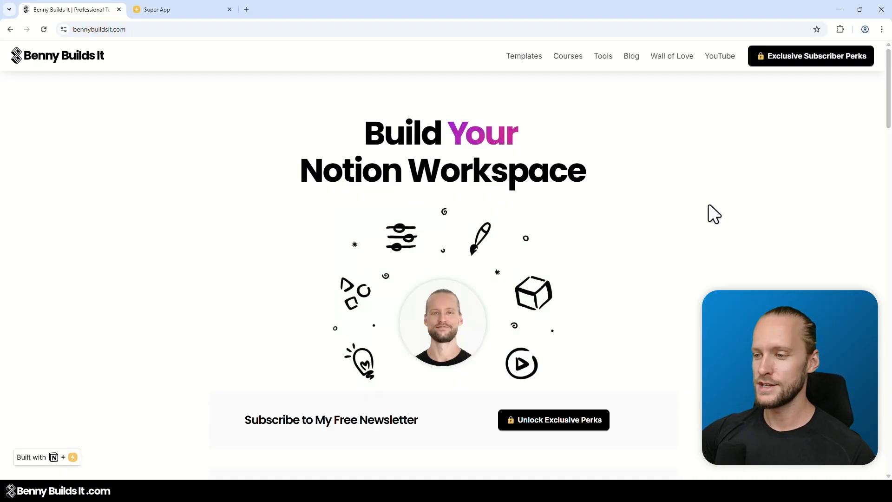
- Scroll the homepage down past the hero and newsletter signup to the Professional Templates cards
scroll("down", 3)
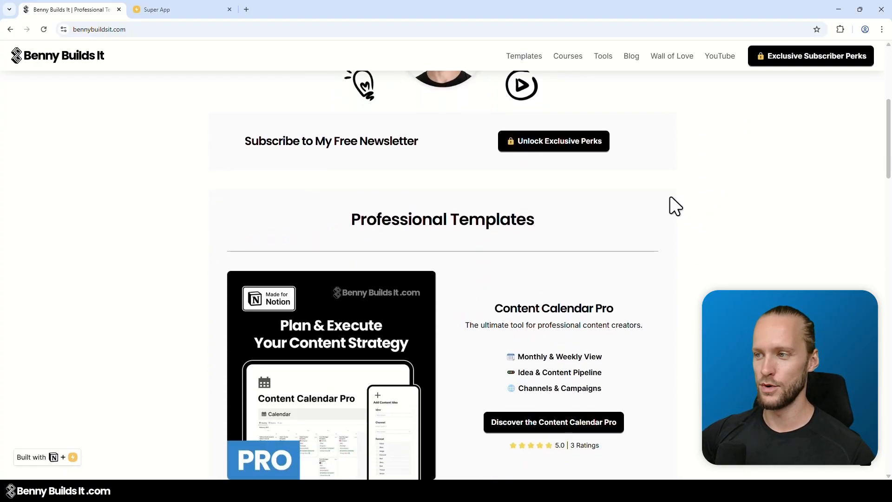
scroll("down", 3)
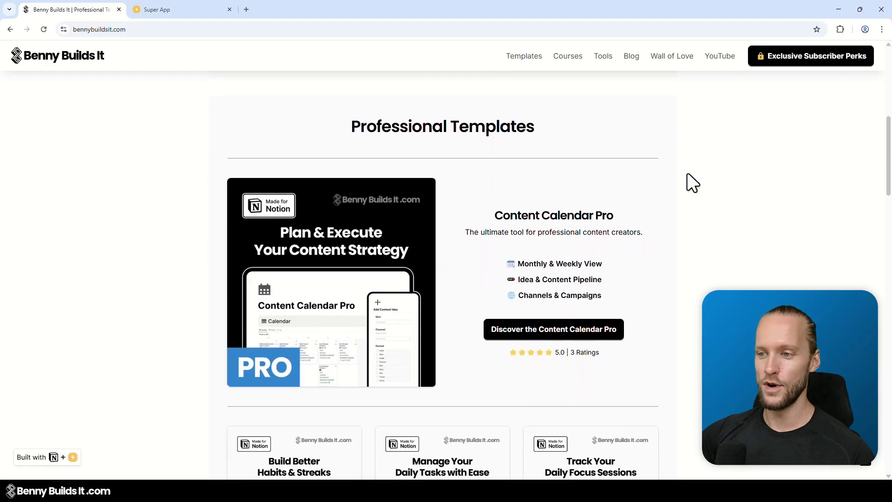
mouse_move(704, 198)
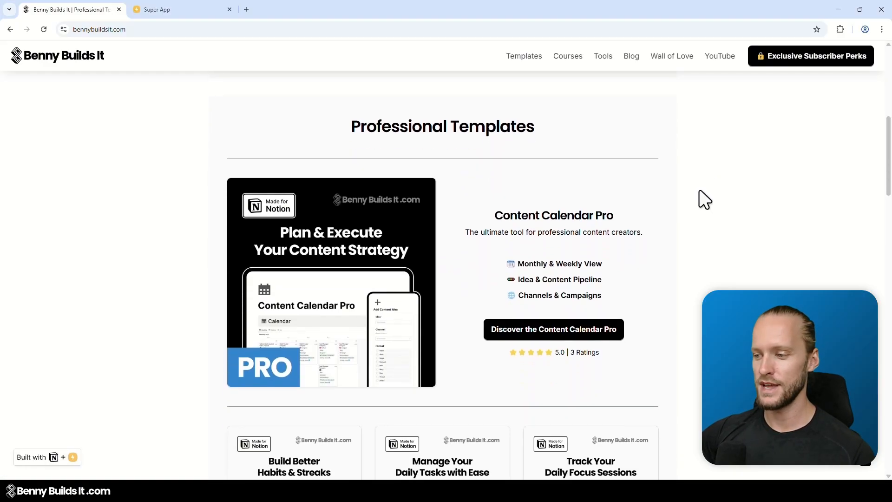
scroll("down", 3)
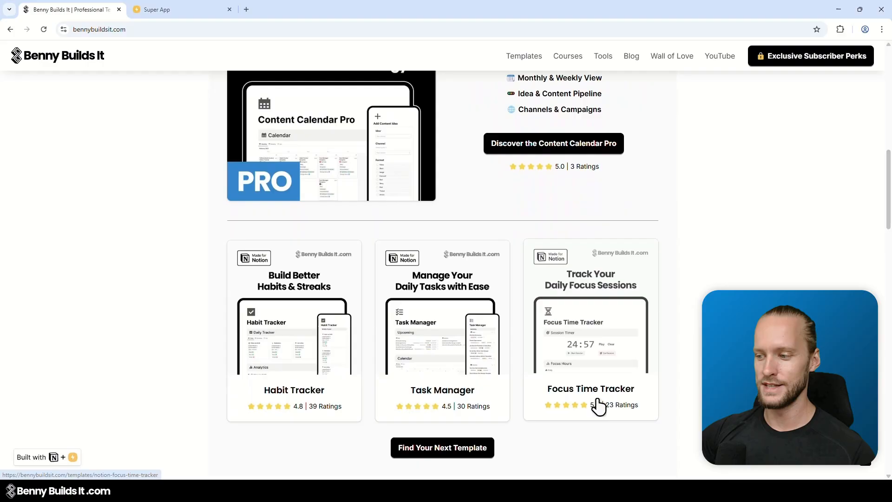
mouse_move(658, 319)
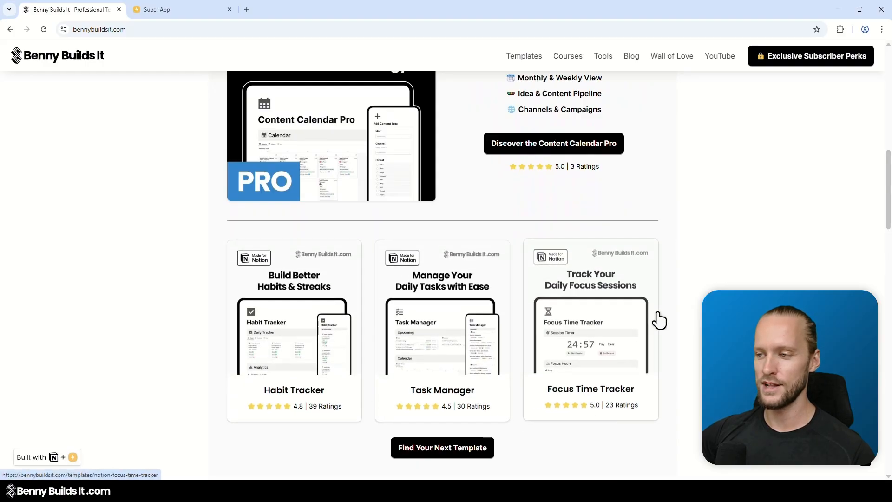
mouse_move(622, 187)
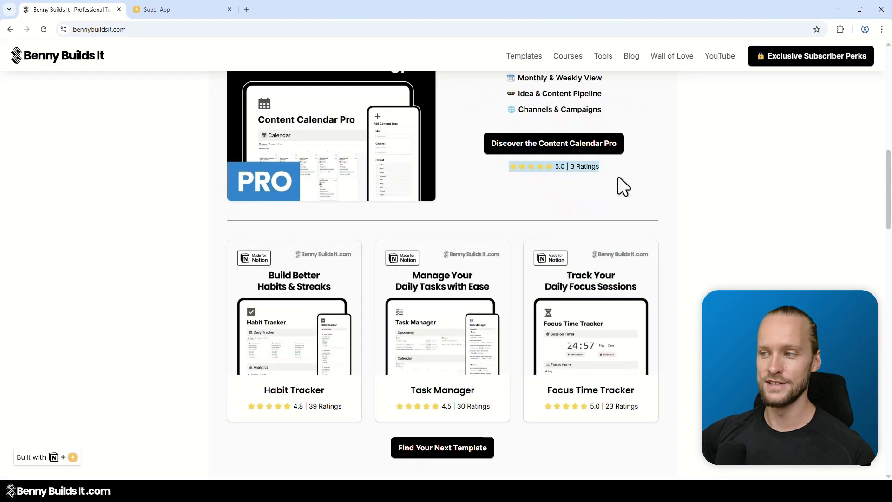
mouse_move(642, 189)
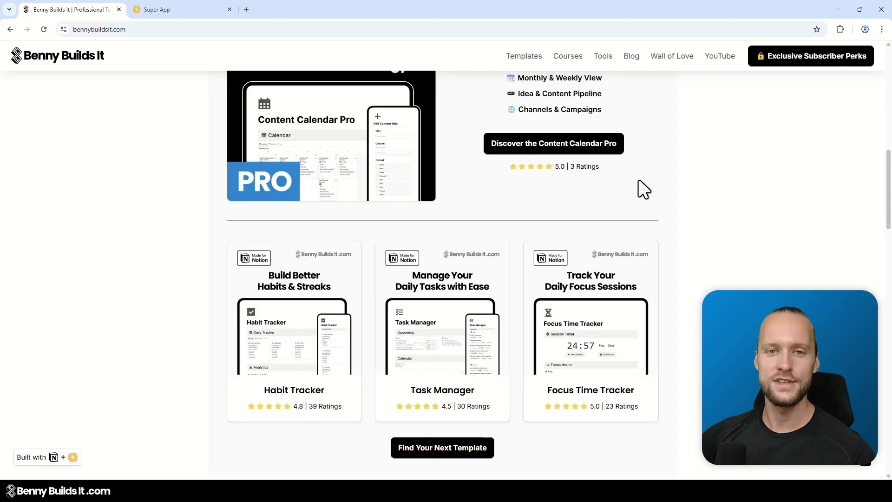
mouse_move(745, 227)
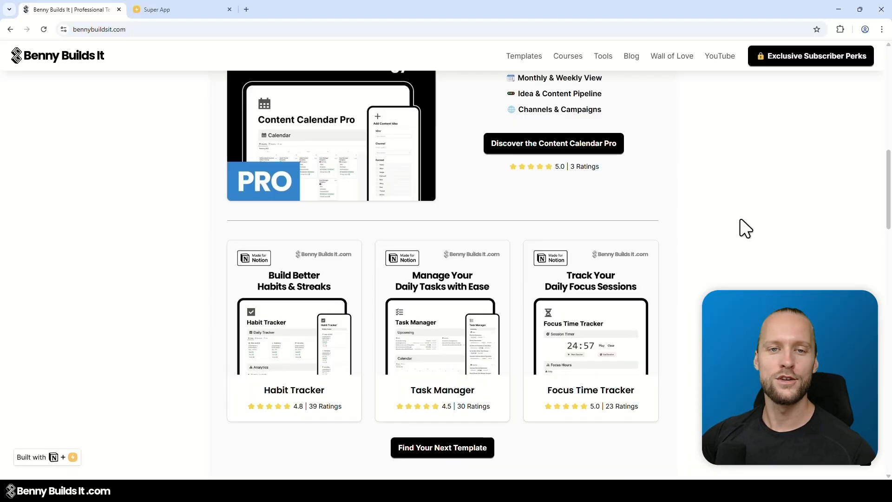
scroll("down", 3)
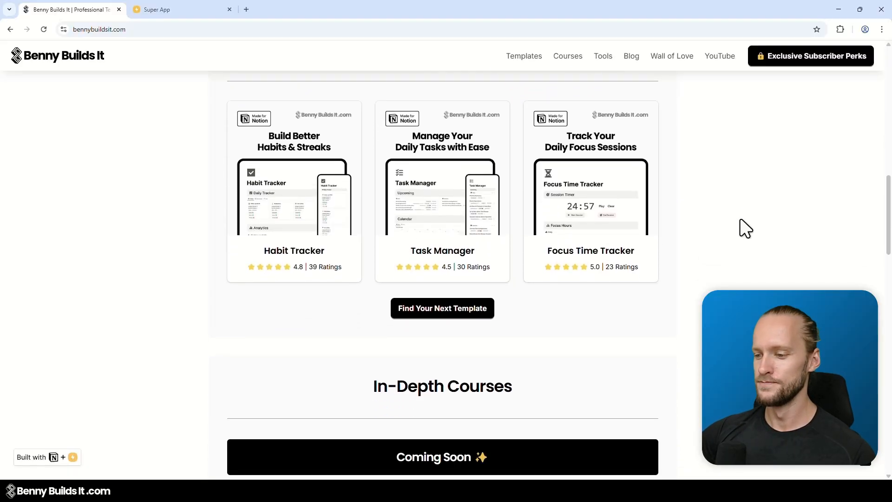
scroll("down", 3)
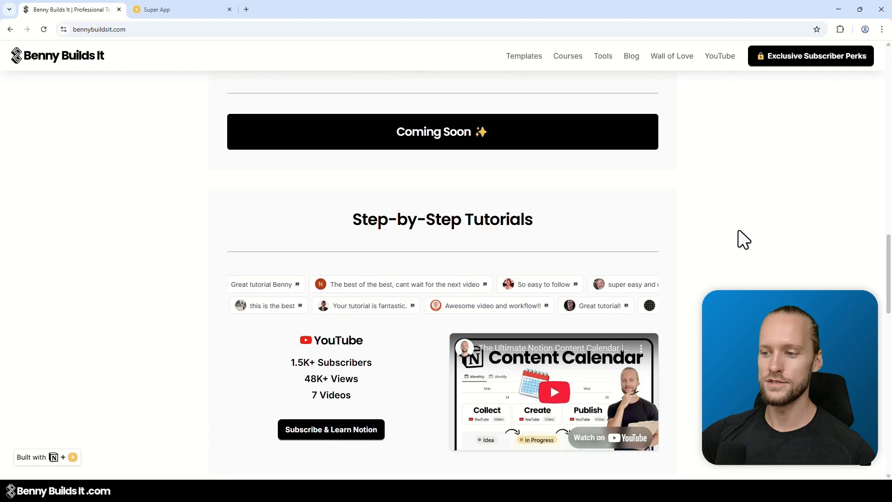
scroll("down", 3)
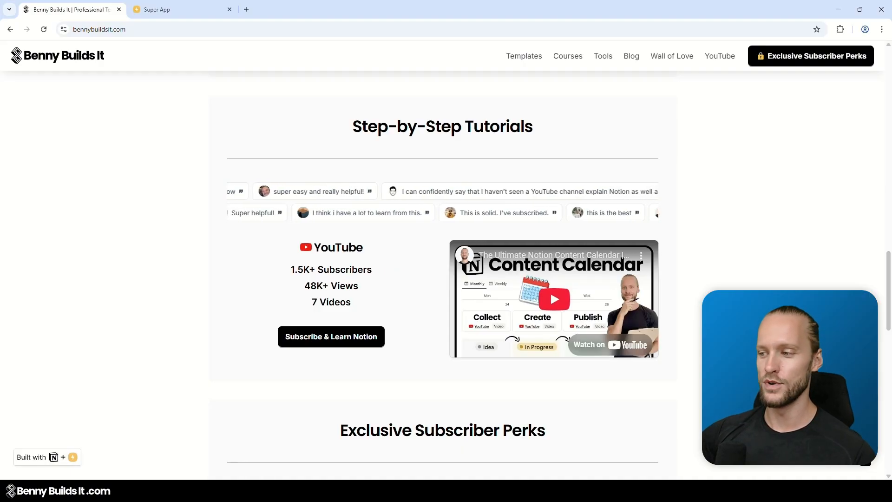
scroll("down", 3)
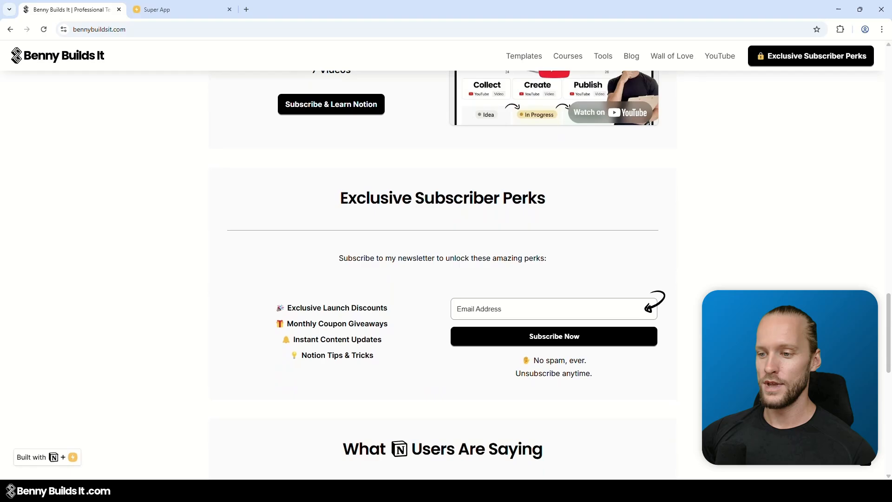
scroll("down", 3)
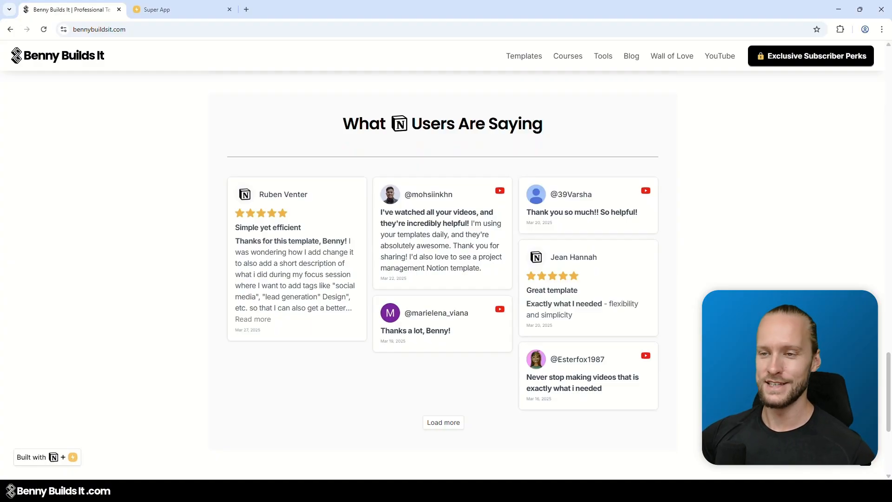
scroll("up", 3)
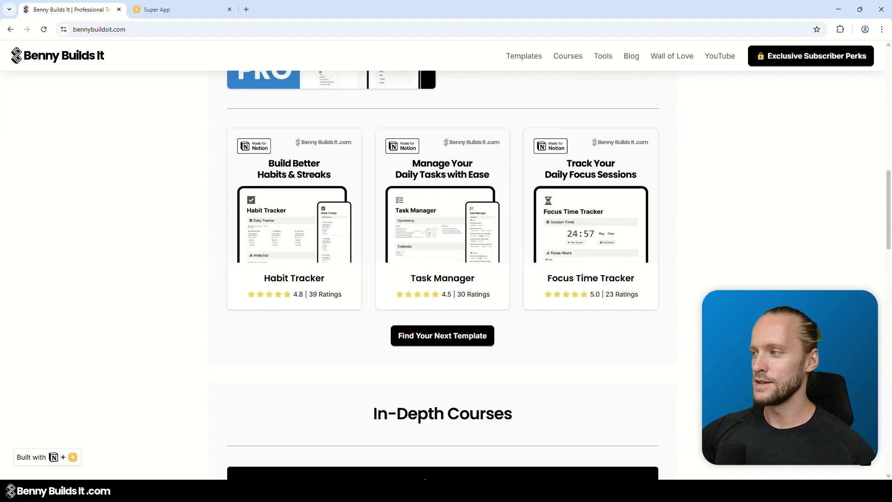
- Browse the Templates gallery, filtering by Free, Business and Free again, then move on to Courses
left_click(523, 56)
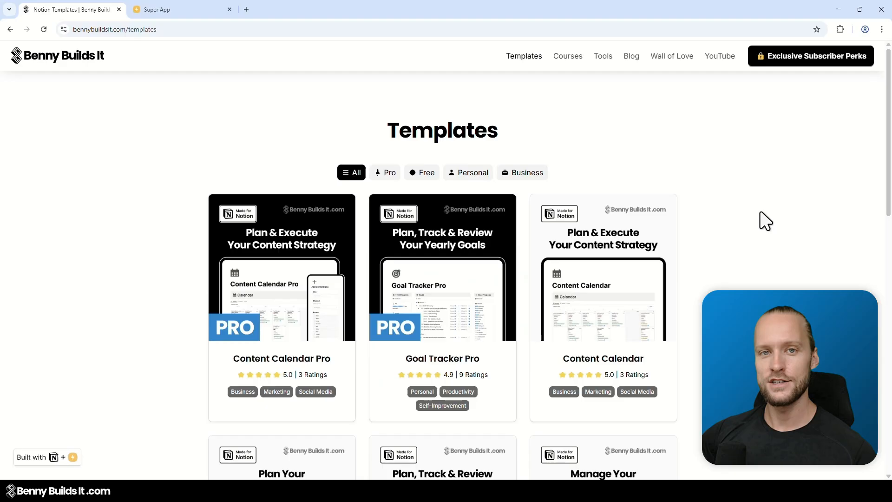
mouse_move(546, 207)
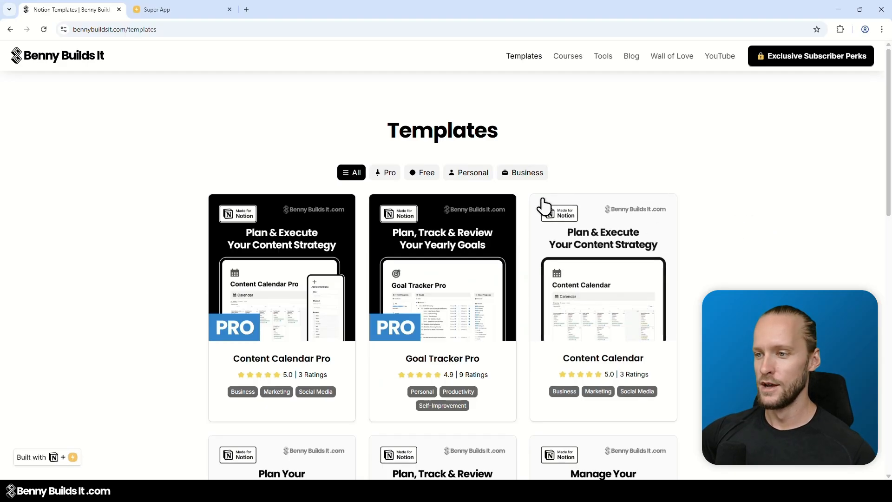
left_click(421, 173)
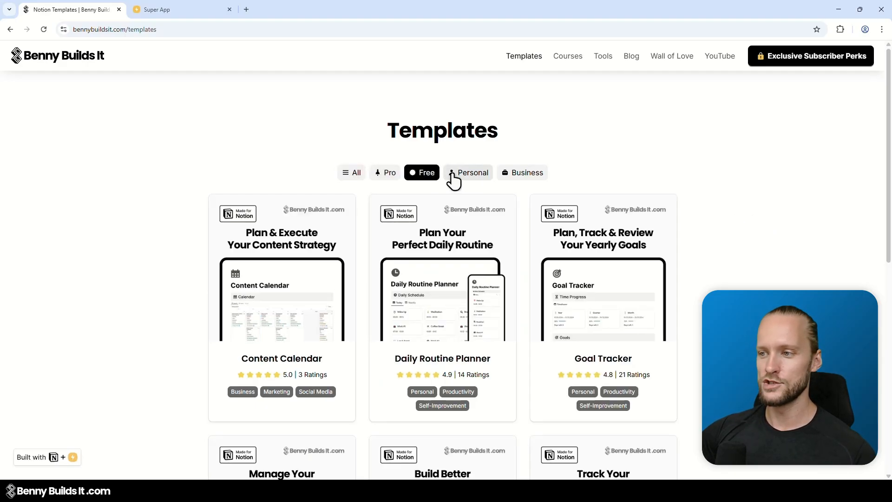
left_click(521, 172)
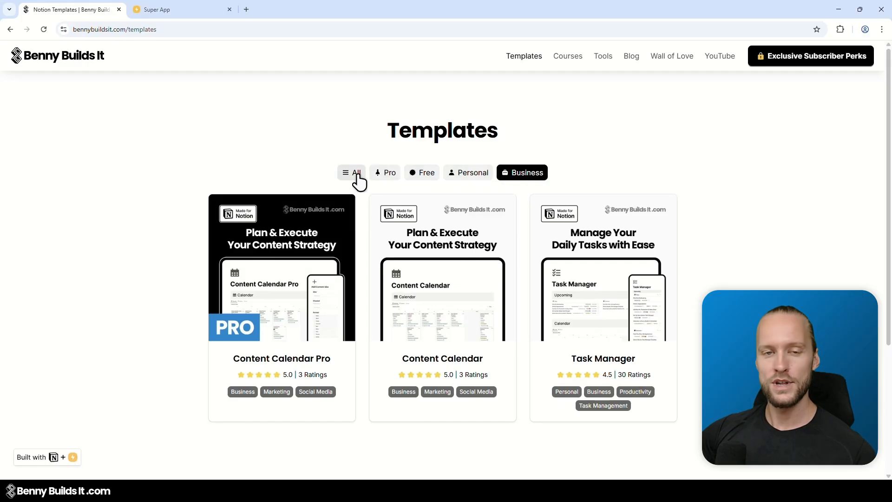
left_click(421, 173)
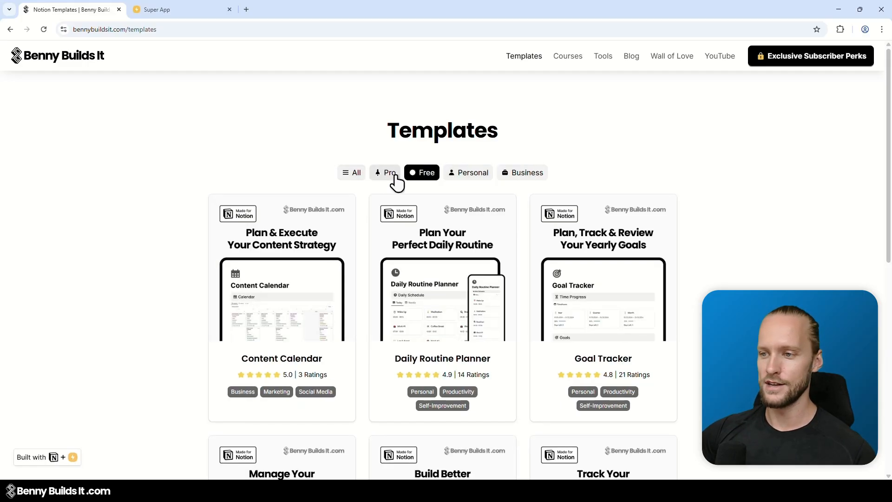
left_click(574, 56)
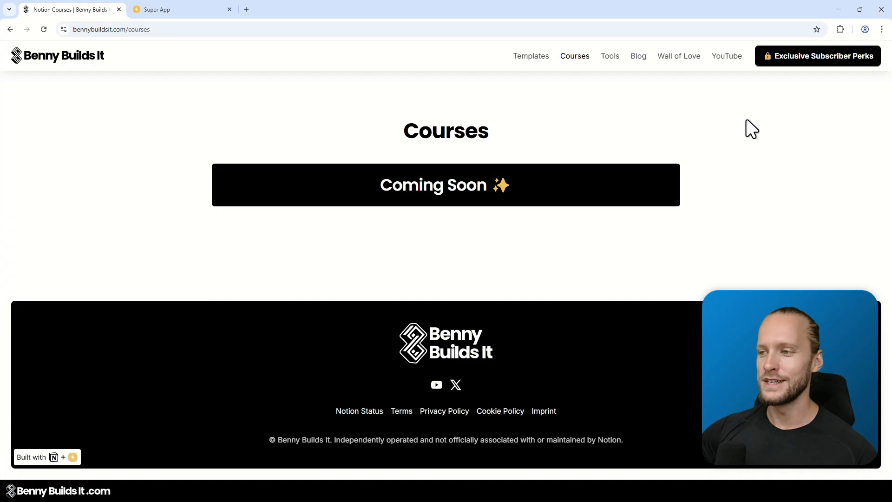
mouse_move(642, 109)
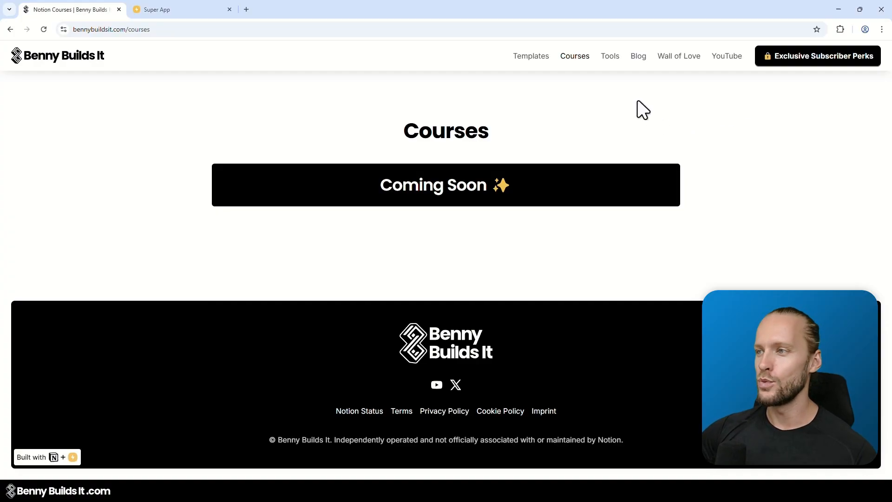
- Navigate to the Tools page listing Notion Web Clipper and Notioly
left_click(610, 55)
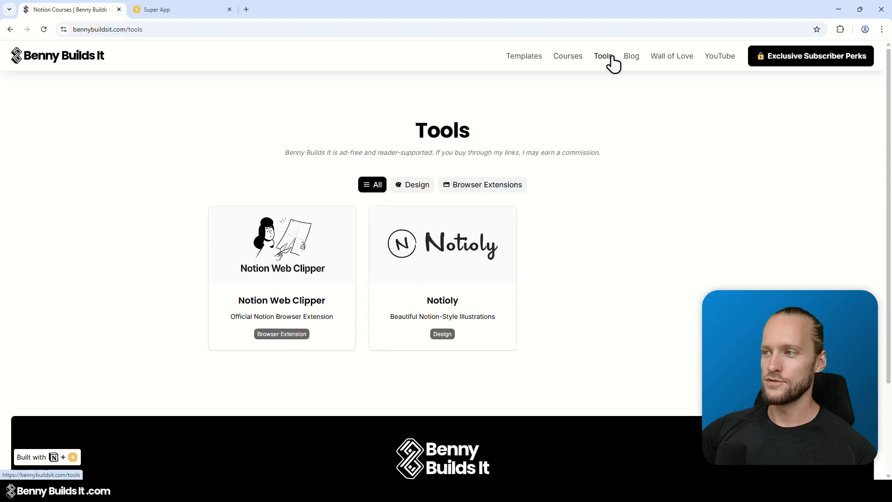
left_click(602, 56)
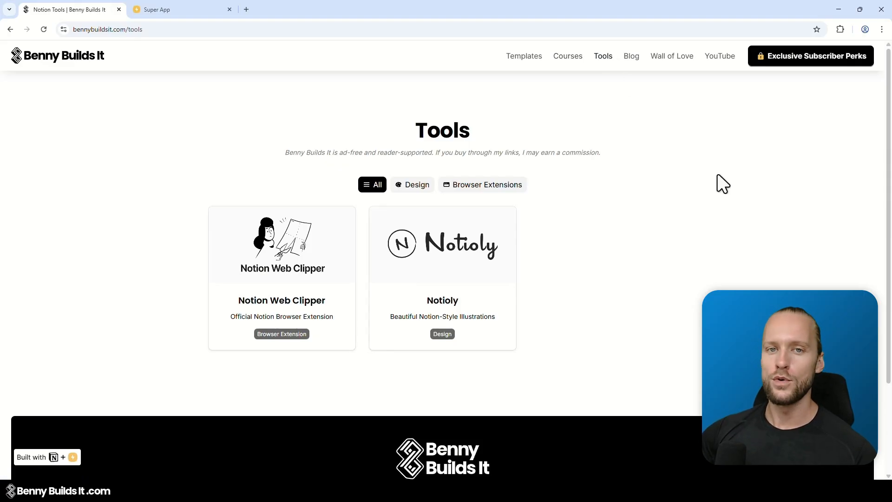
mouse_move(719, 175)
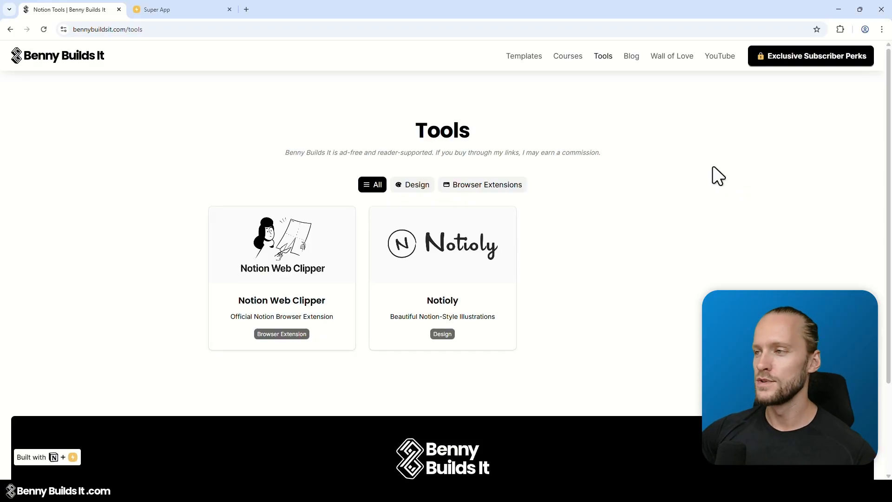
mouse_move(638, 83)
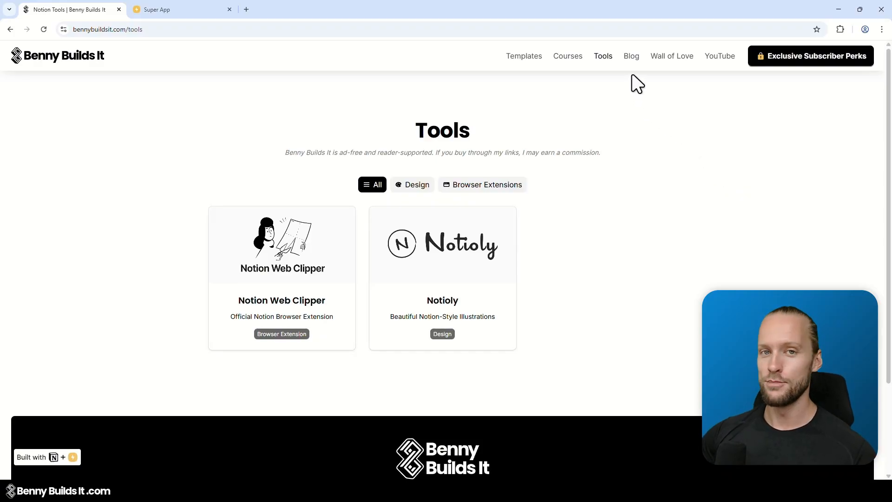
- Browse the Blog page, filtering by Guides then All, and scroll to the quick-notes post
left_click(630, 56)
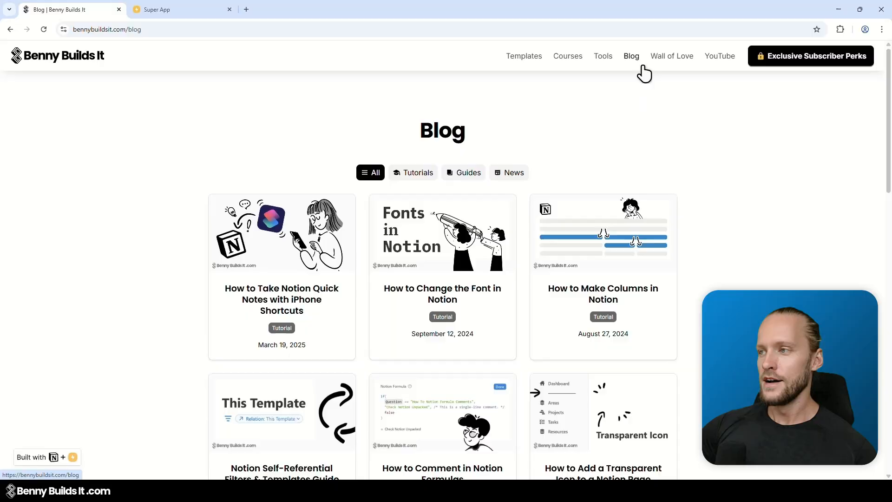
mouse_move(444, 177)
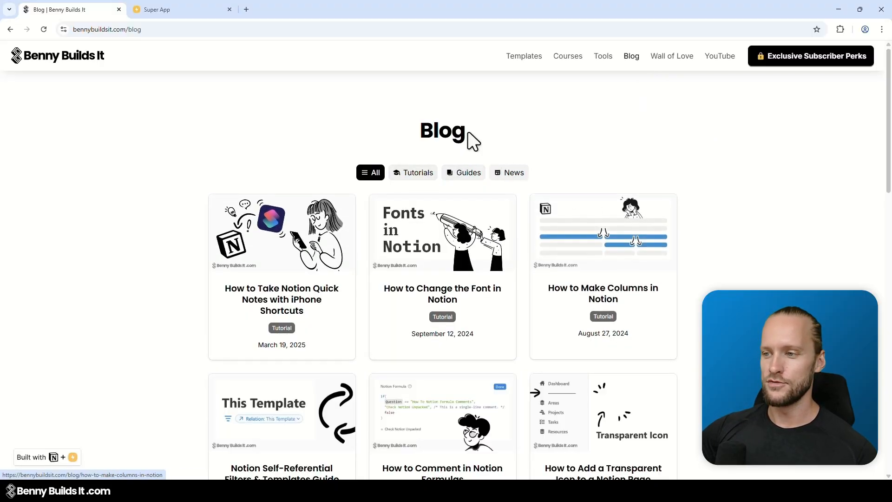
left_click(463, 173)
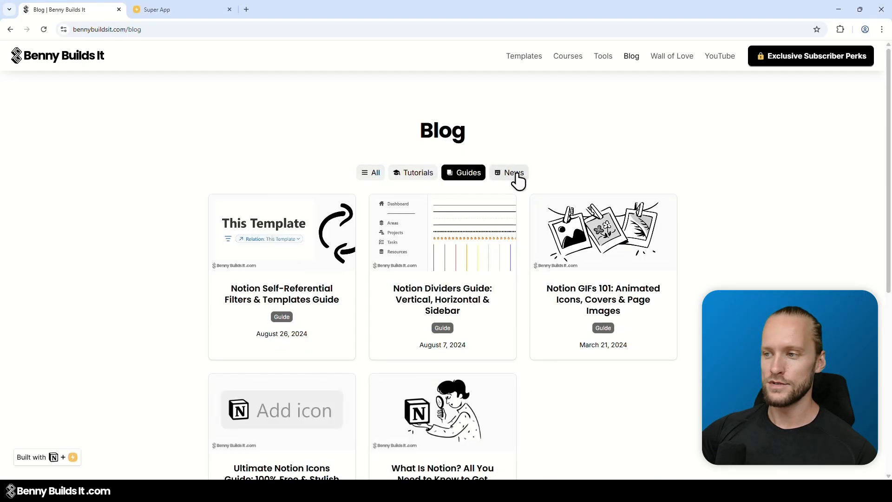
left_click(371, 173)
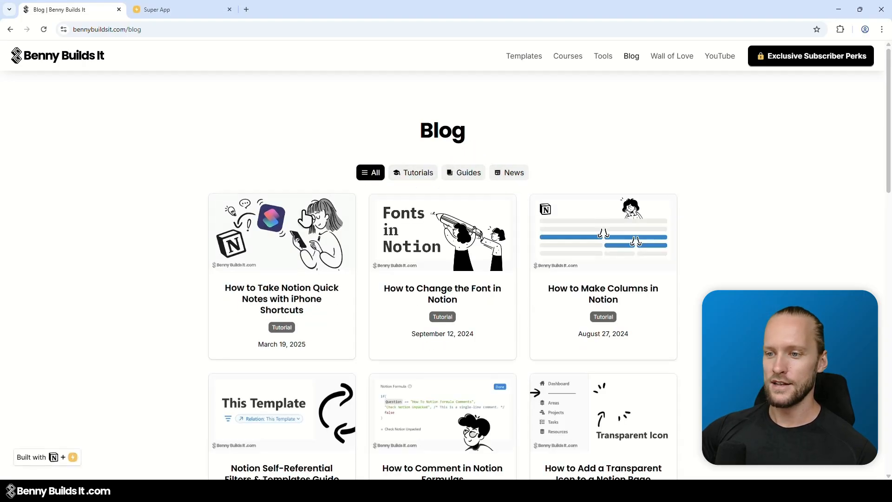
mouse_move(343, 182)
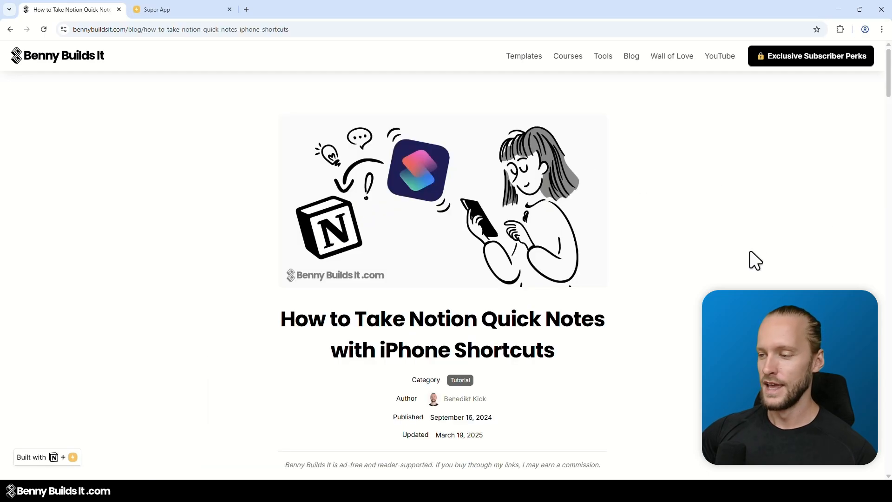
mouse_move(736, 267)
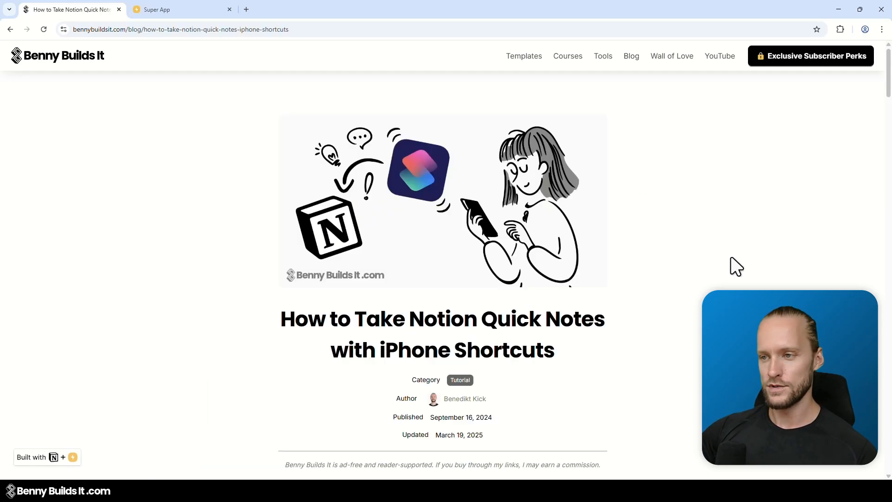
mouse_move(501, 150)
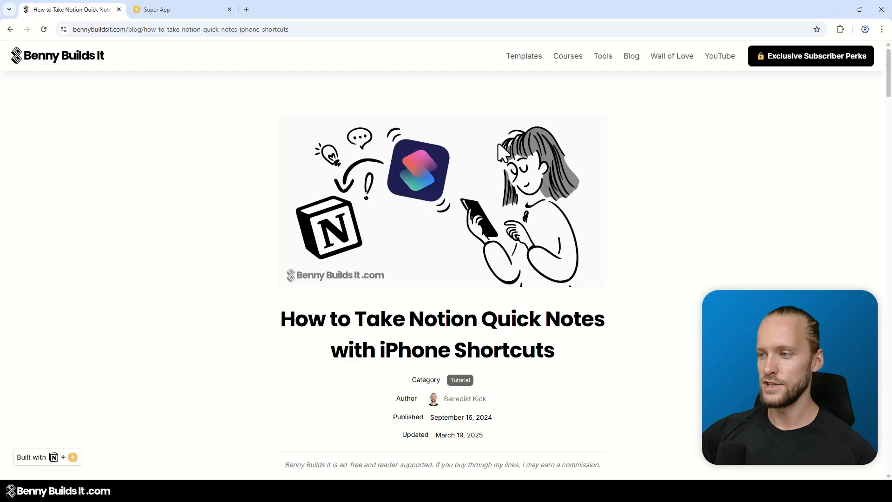
scroll("down", 3)
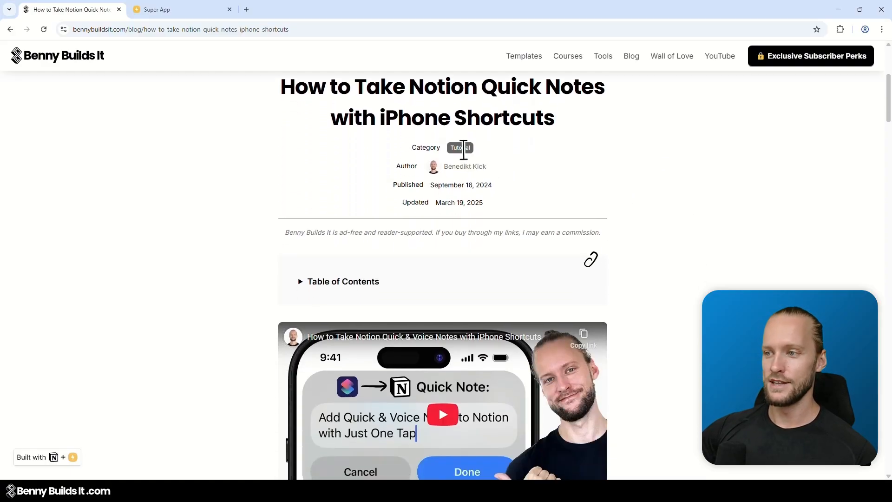
mouse_move(465, 166)
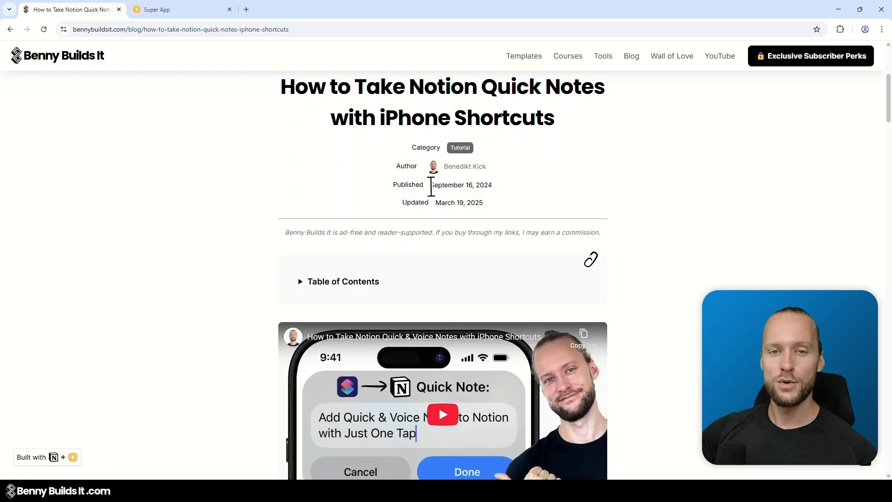
mouse_move(568, 199)
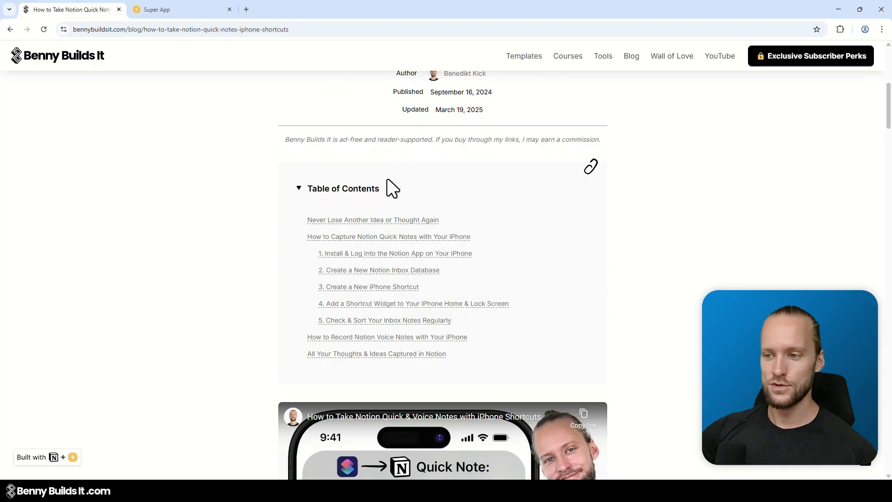
scroll("down", 3)
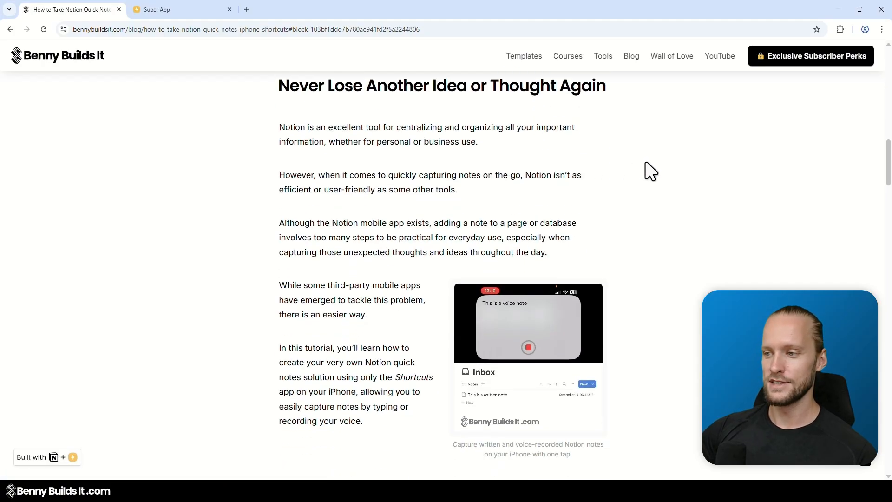
scroll("down", 3)
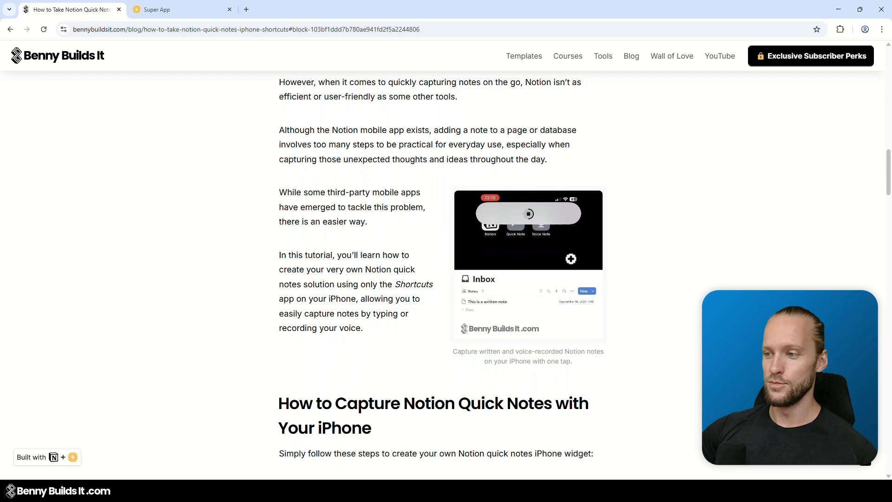
- Read through the iPhone Shortcuts quick-notes article via its Table of Contents, then return home
left_click(528, 263)
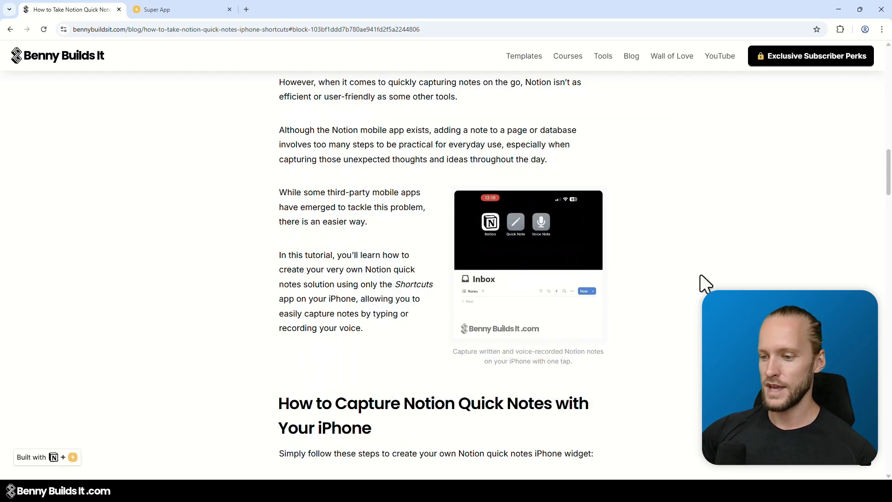
scroll("down", 3)
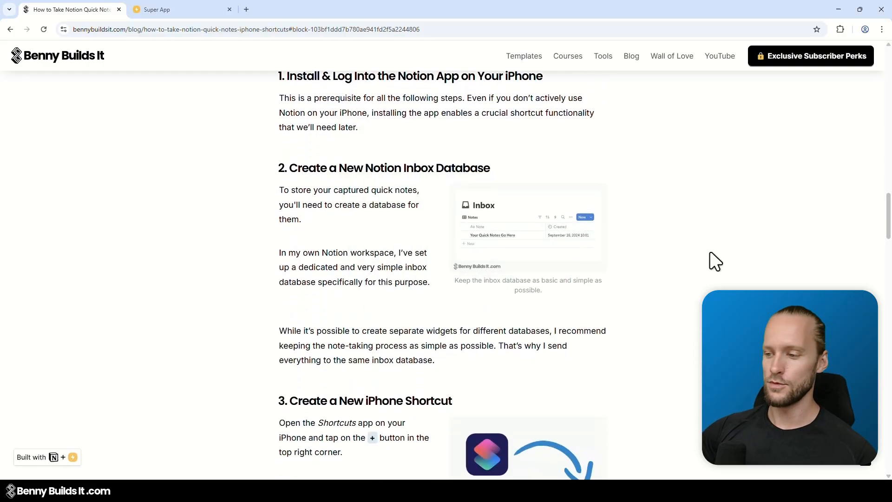
scroll("down", 3)
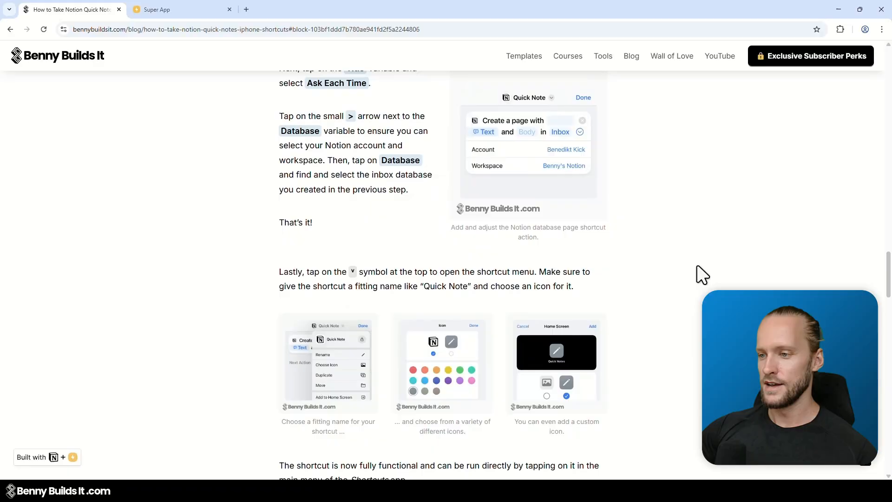
scroll("down", 3)
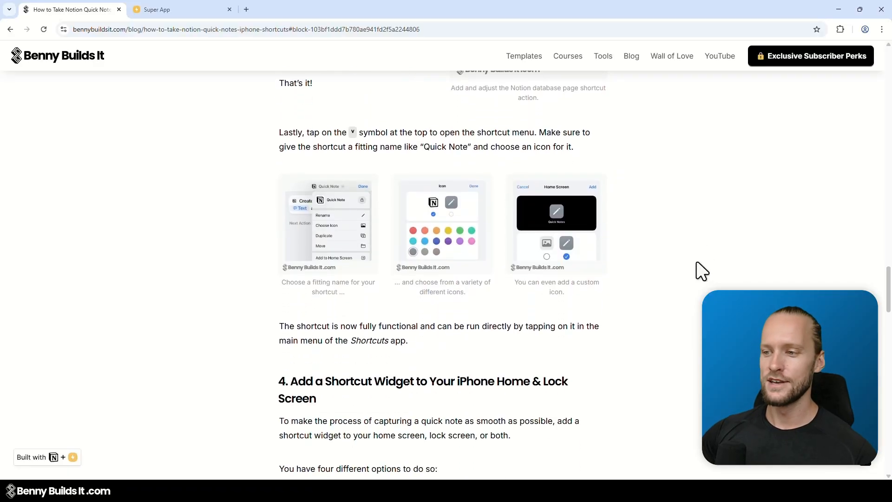
mouse_move(673, 287)
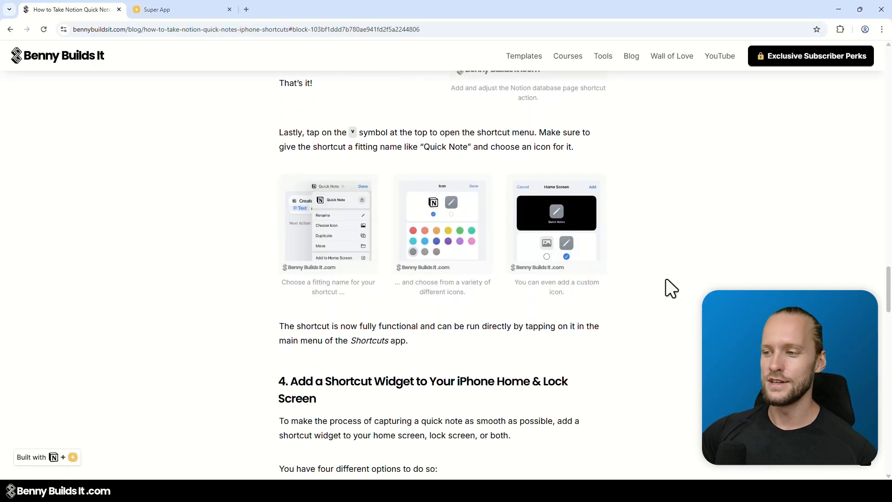
scroll("down", 3)
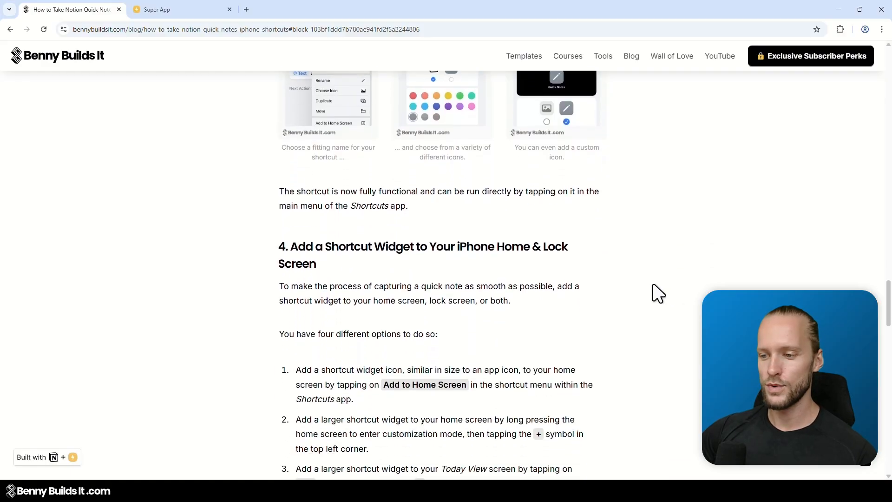
scroll("down", 3)
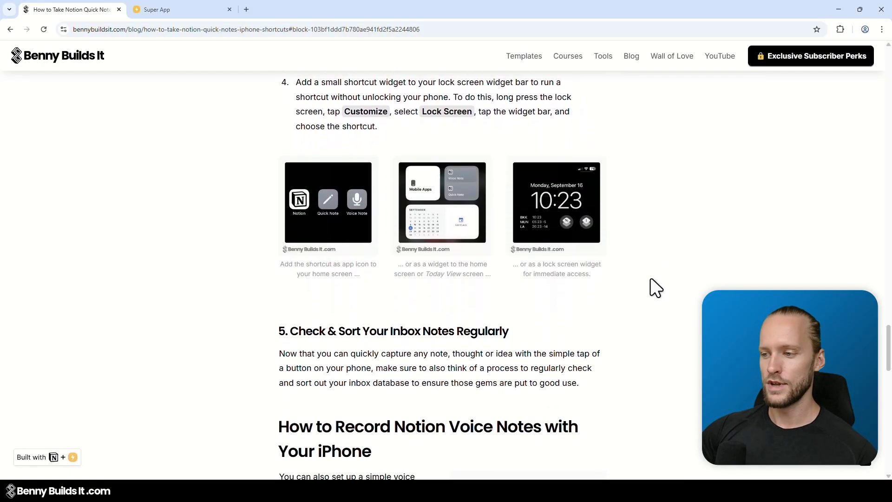
scroll("down", 3)
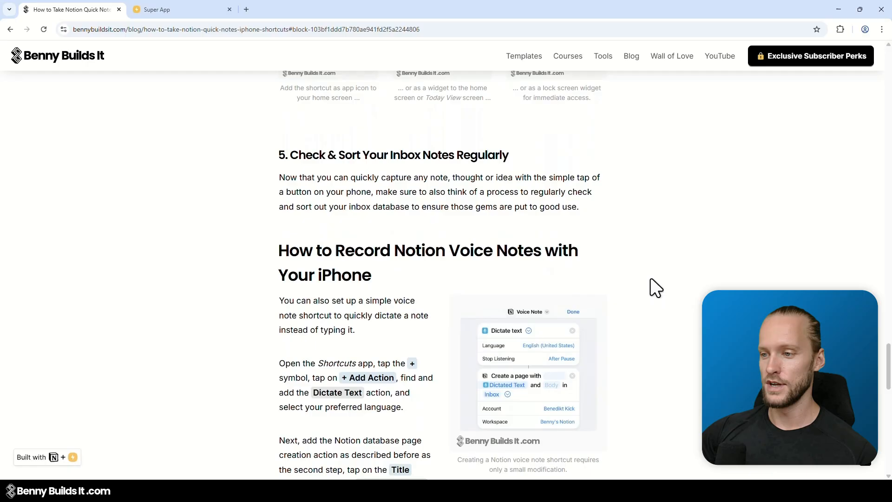
scroll("down", 3)
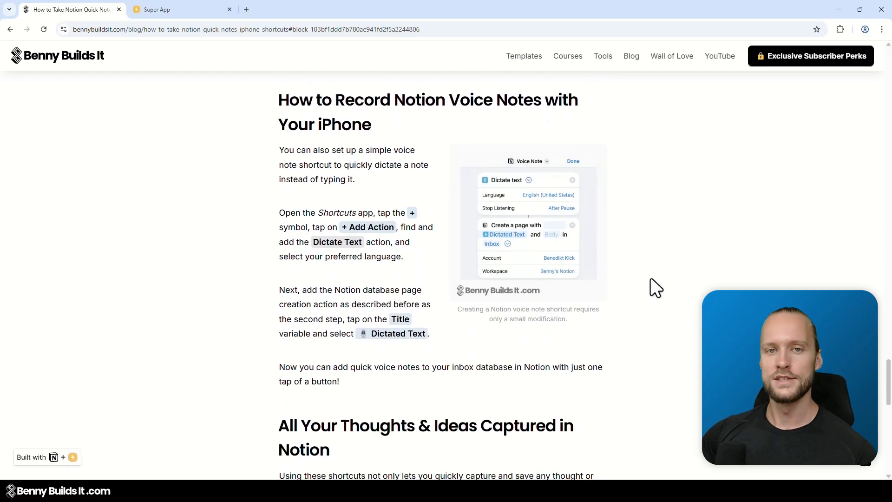
scroll("down", 3)
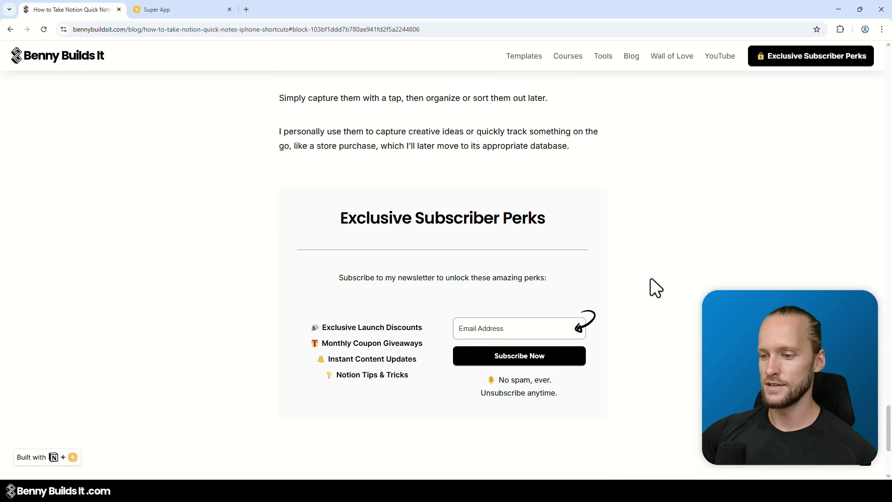
scroll("up", 3)
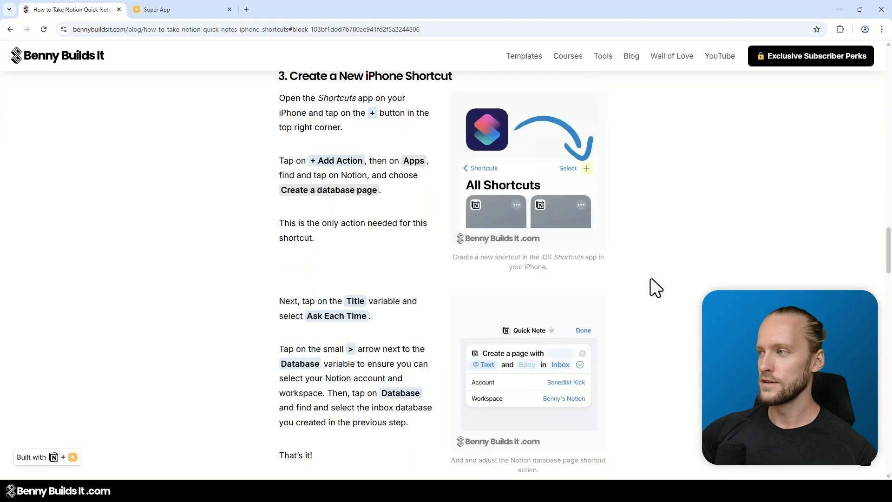
scroll("up", 3)
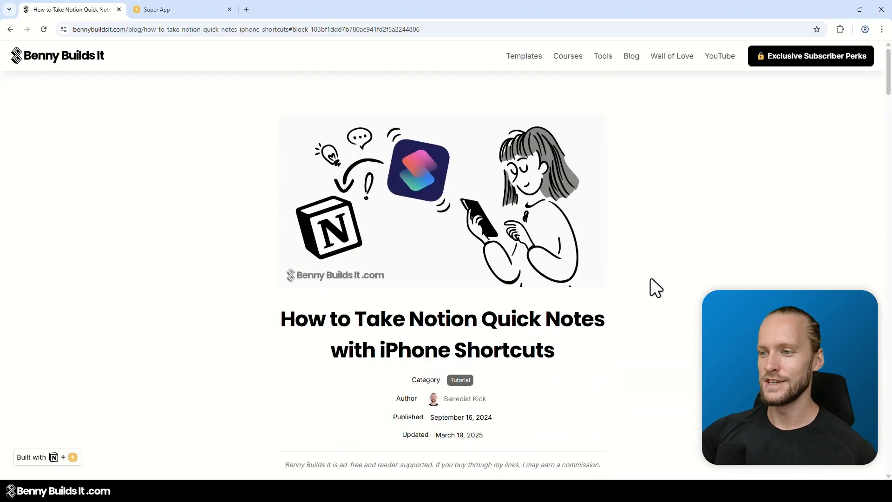
left_click(57, 56)
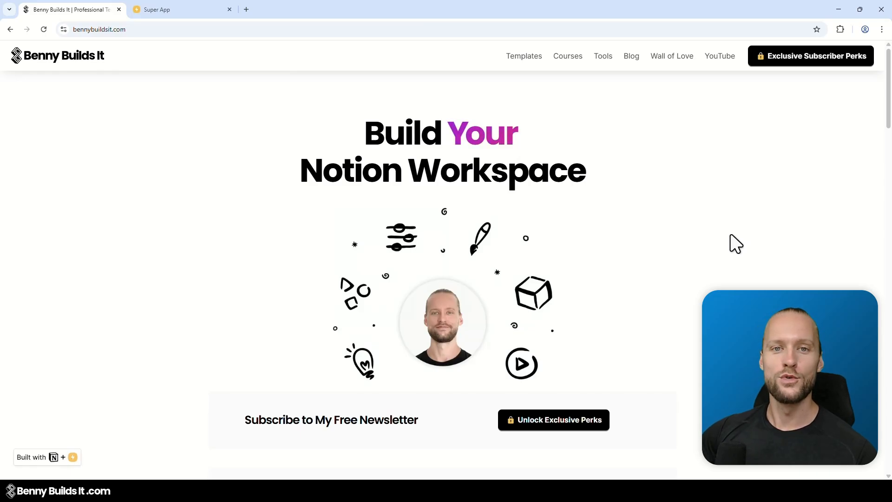
mouse_move(723, 256)
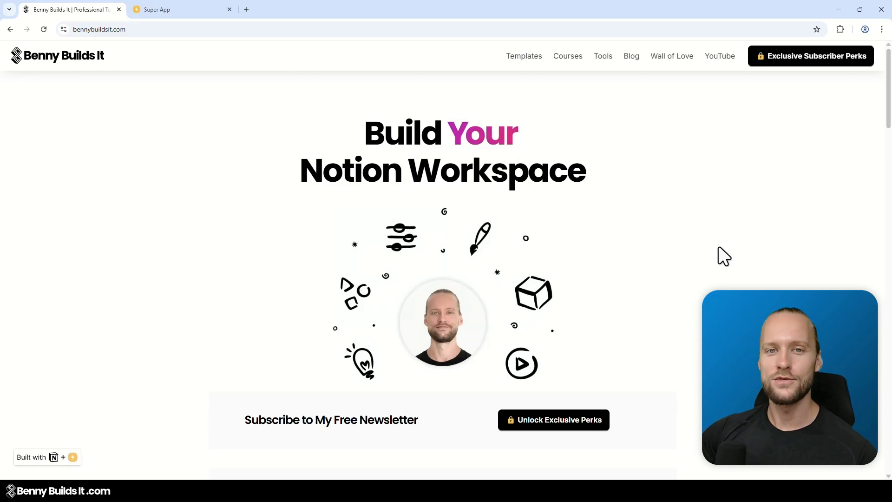
- Switch to the Notion source page behind the Build Your Notion Workspace homepage
left_click(182, 9)
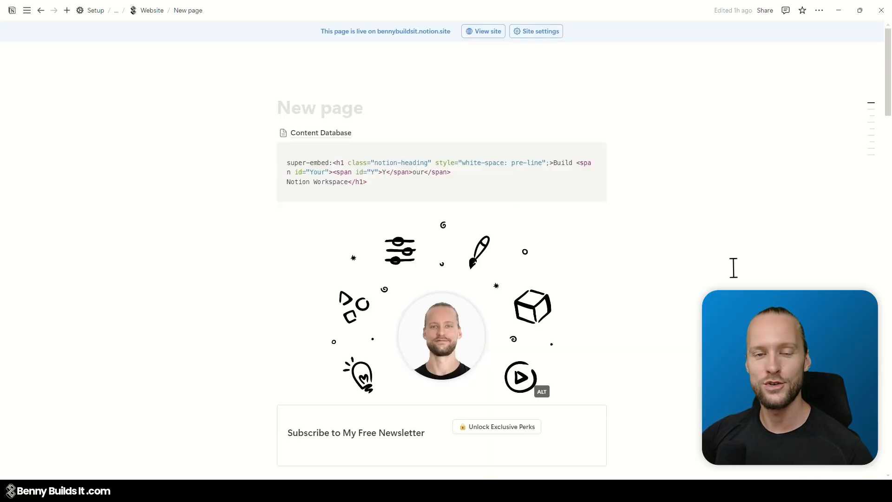
- Scroll through the Notion Website page's homepage source blocks and back toward the top
scroll("down", 3)
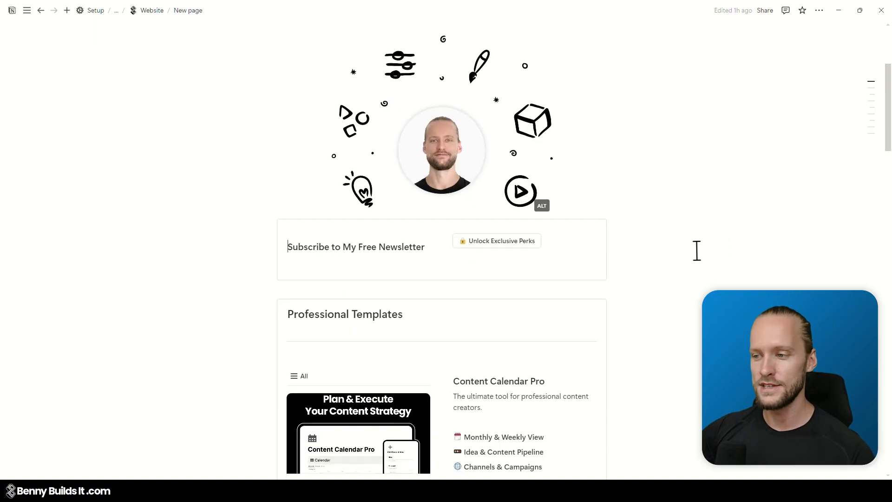
scroll("down", 3)
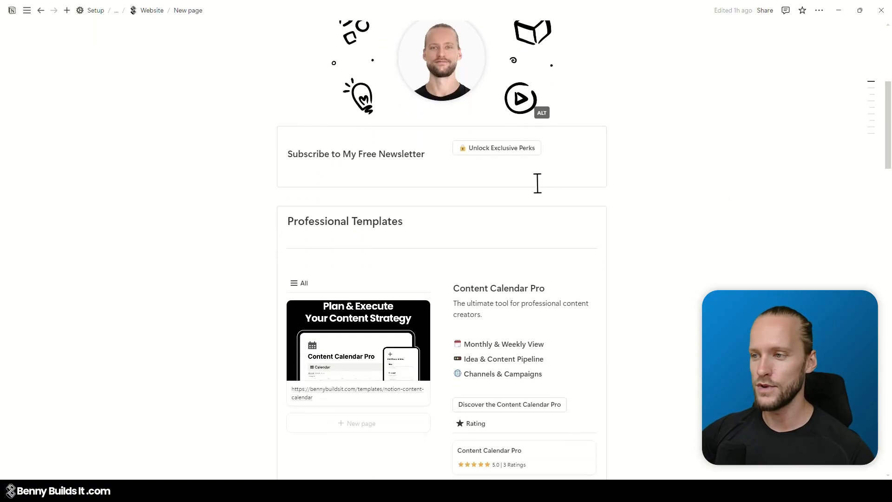
scroll("down", 3)
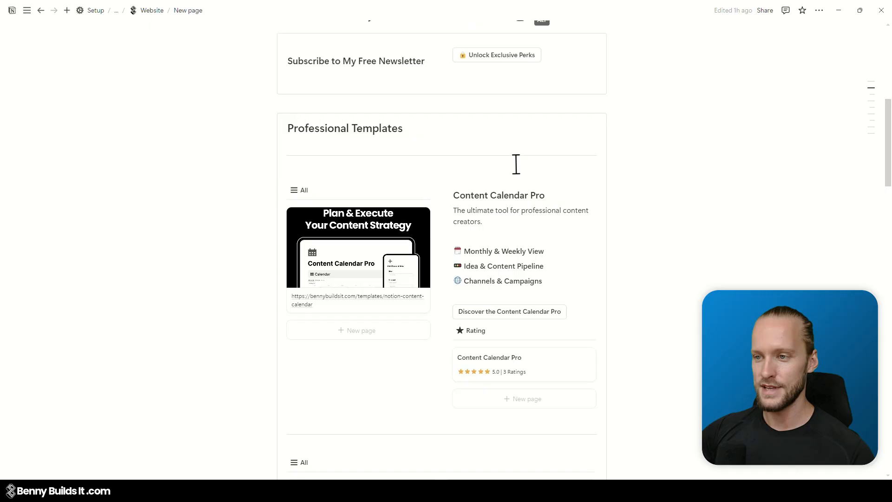
scroll("down", 3)
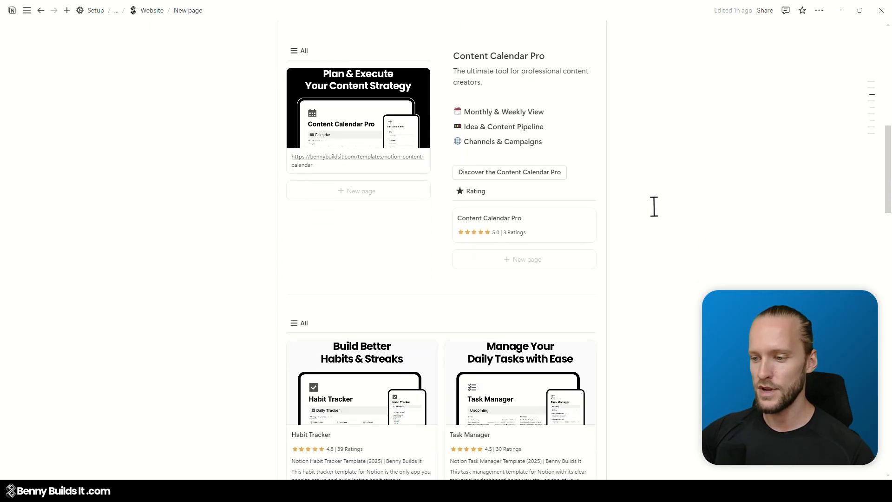
scroll("down", 3)
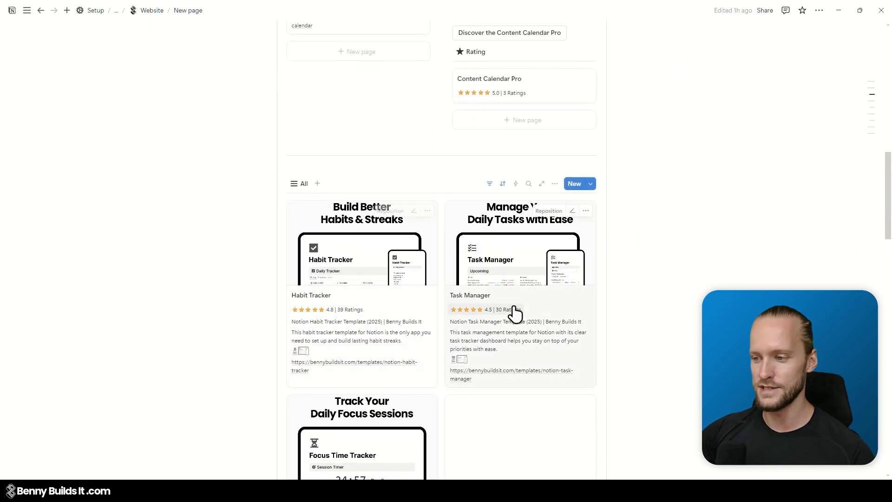
scroll("down", 3)
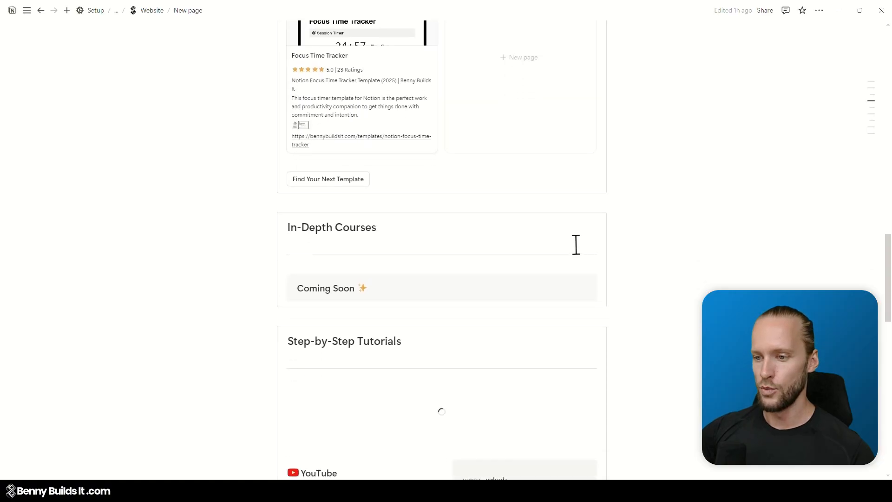
scroll("down", 3)
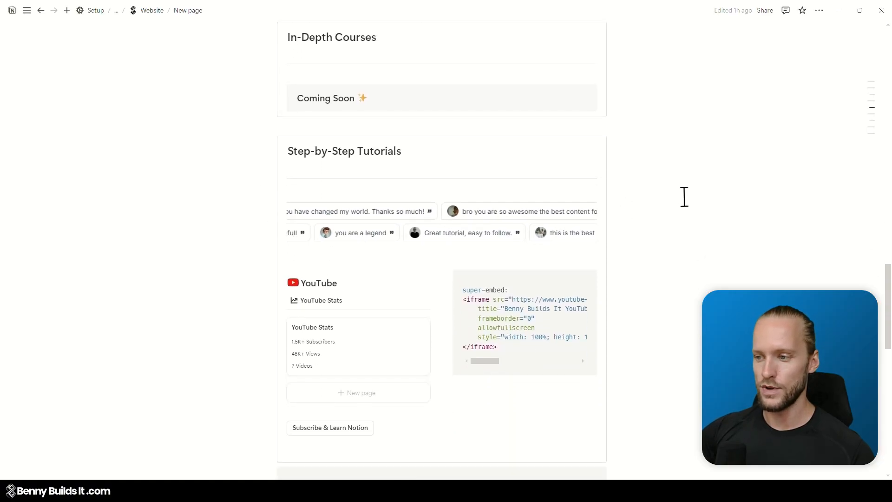
scroll("down", 3)
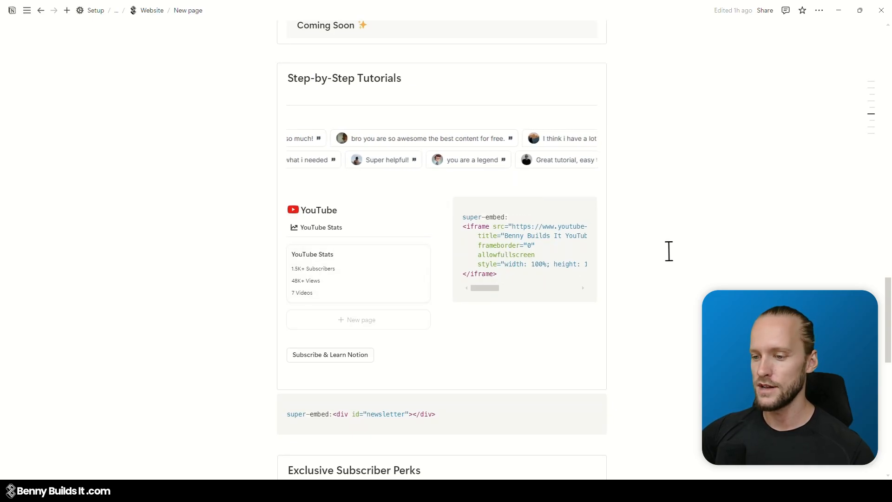
scroll("down", 3)
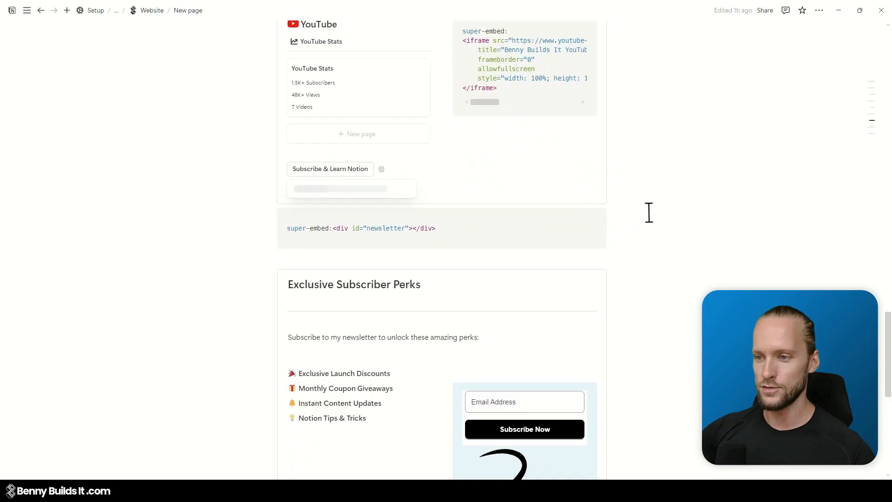
scroll("down", 3)
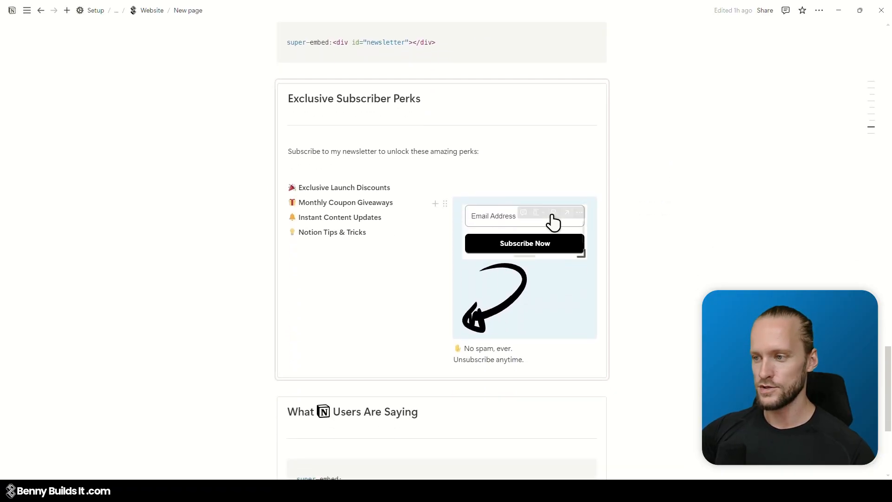
mouse_move(682, 177)
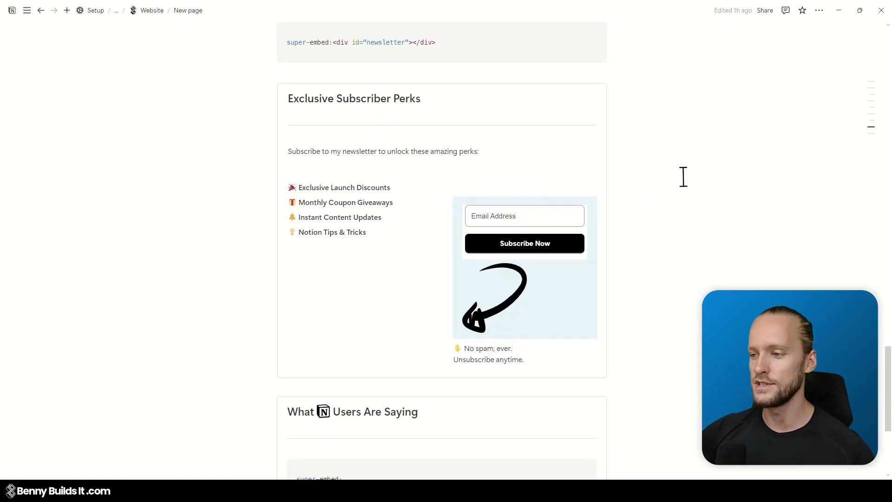
scroll("down", 3)
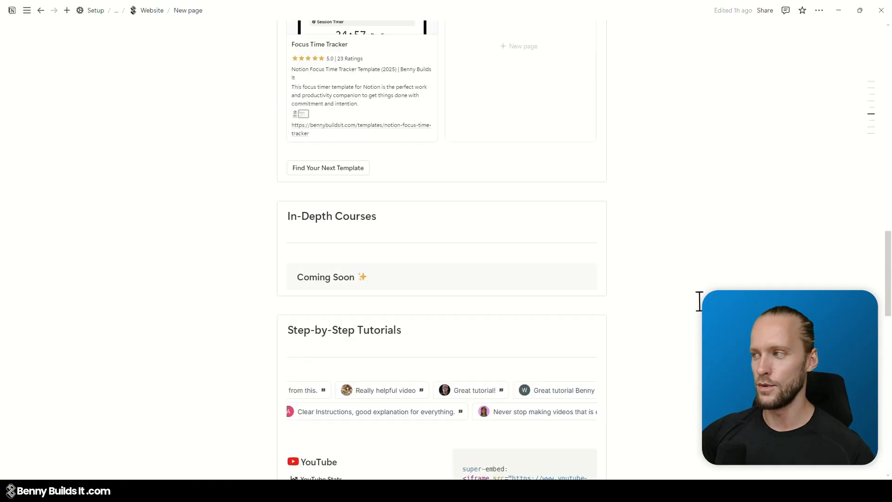
scroll("up", 3)
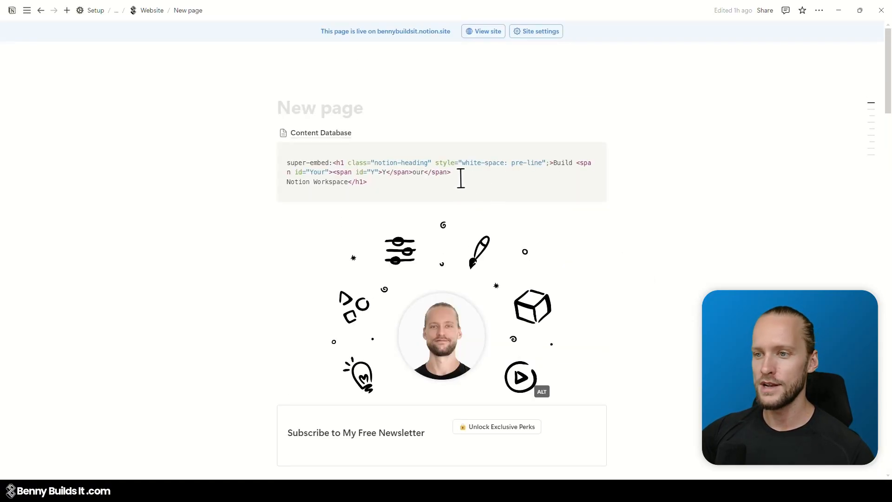
mouse_move(398, 126)
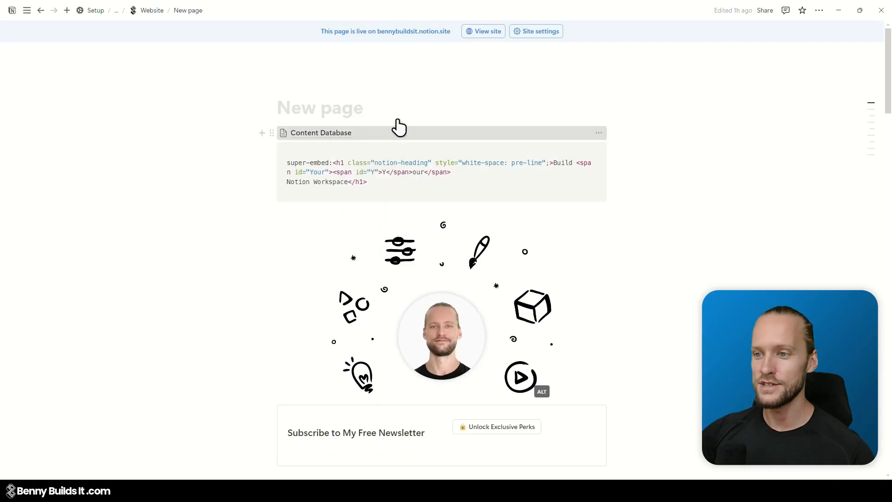
- Navigate to the Content Database listing Templates, Courses and Blog pages
left_click(321, 133)
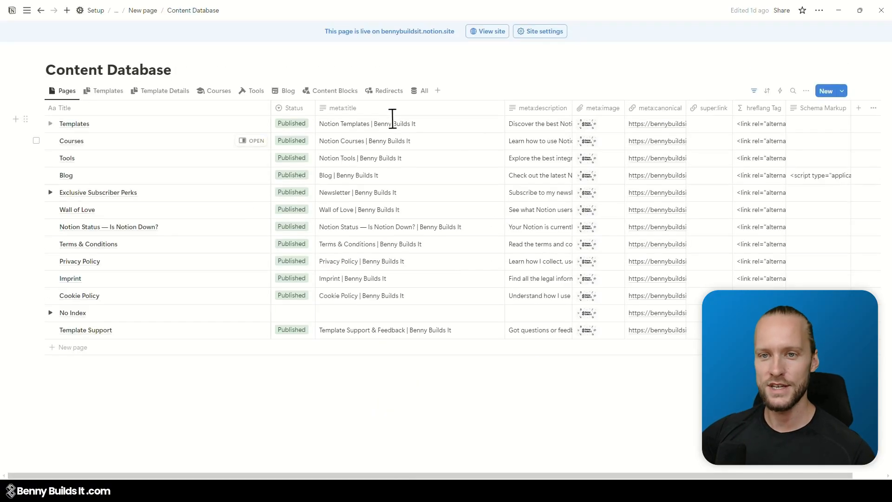
mouse_move(103, 85)
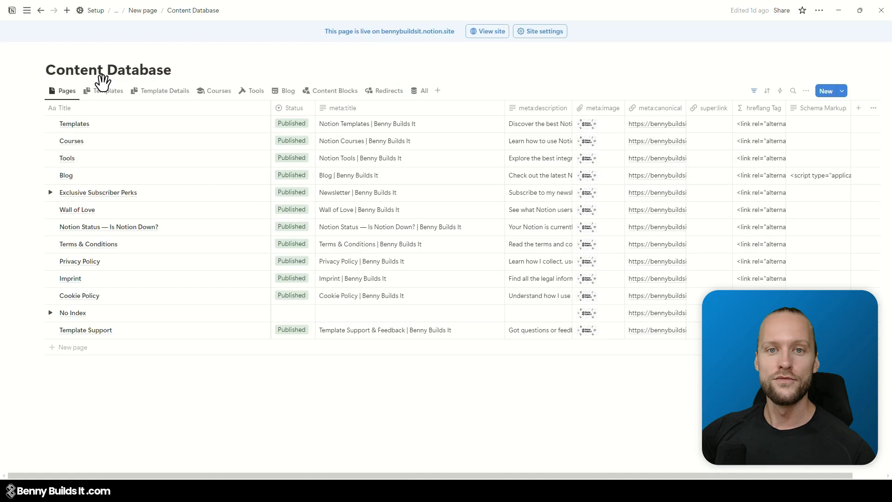
mouse_move(29, 89)
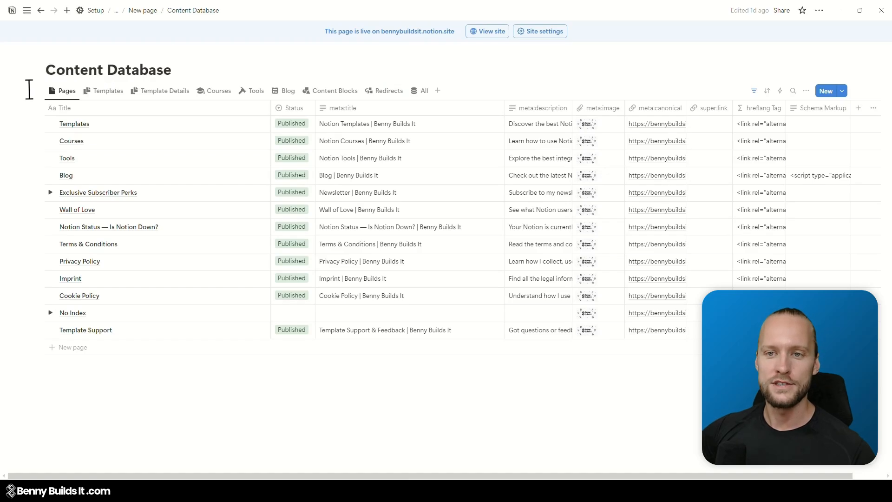
mouse_move(107, 90)
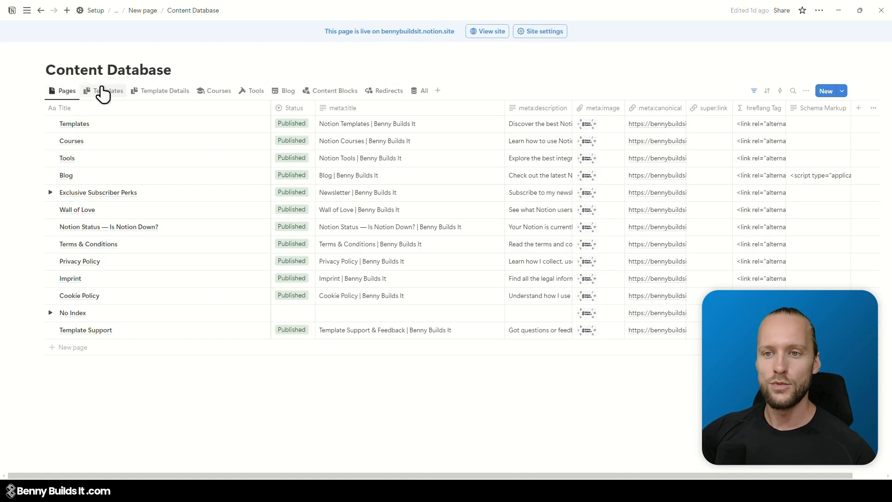
mouse_move(279, 77)
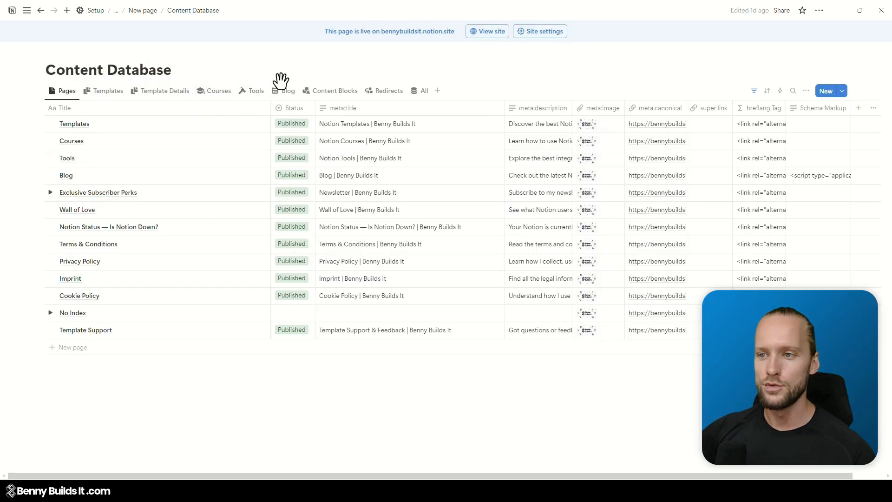
mouse_move(212, 166)
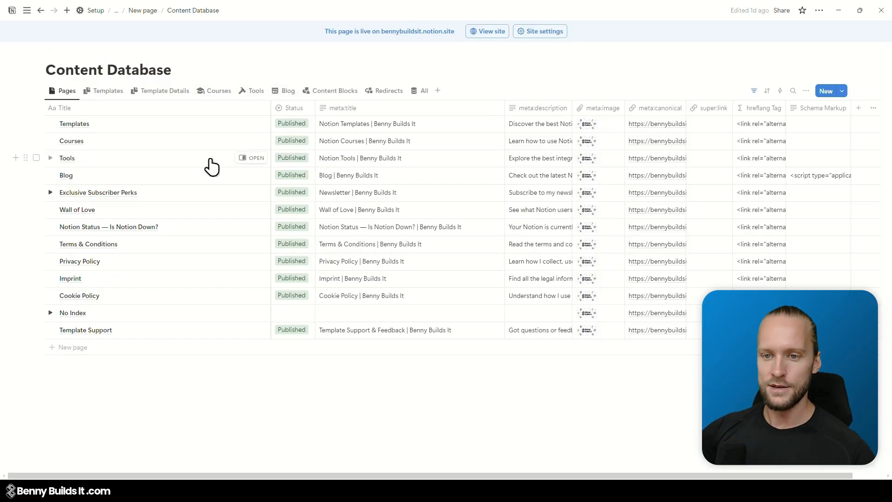
mouse_move(255, 133)
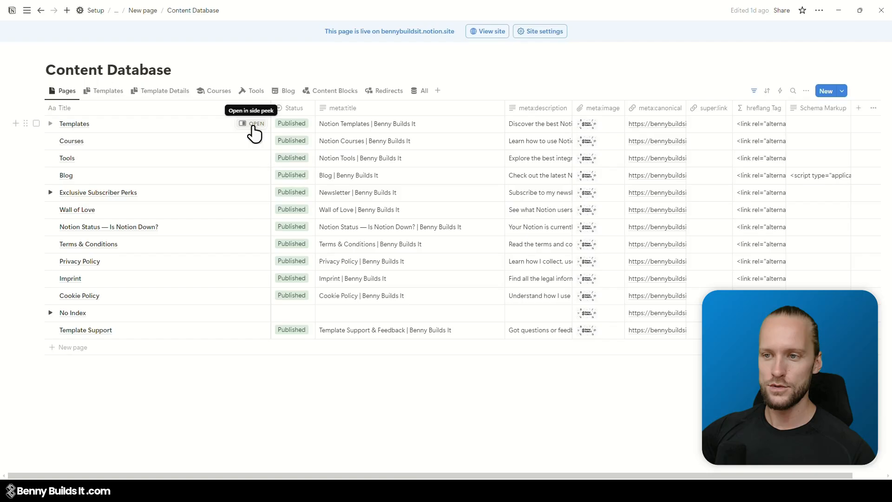
left_click(252, 124)
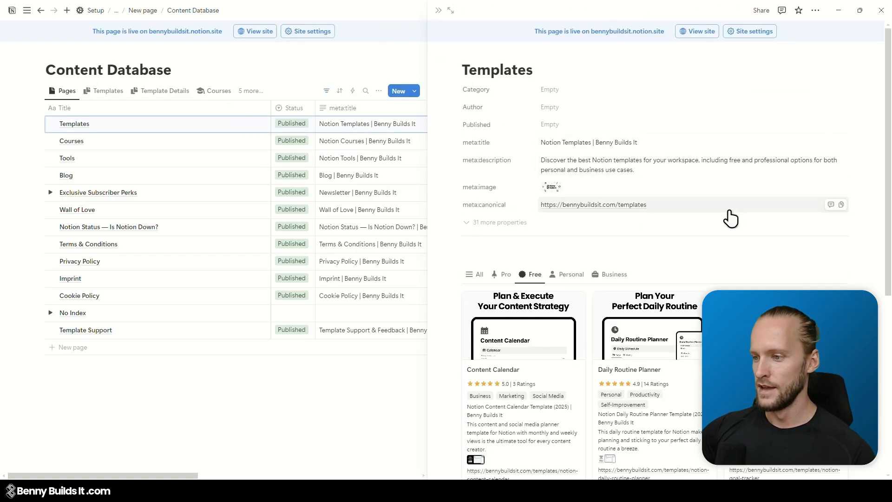
left_click(478, 273)
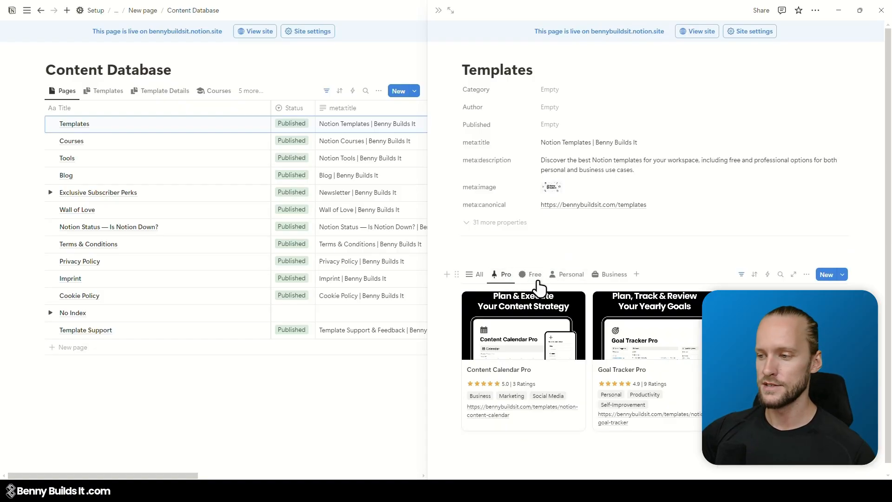
left_click(534, 275)
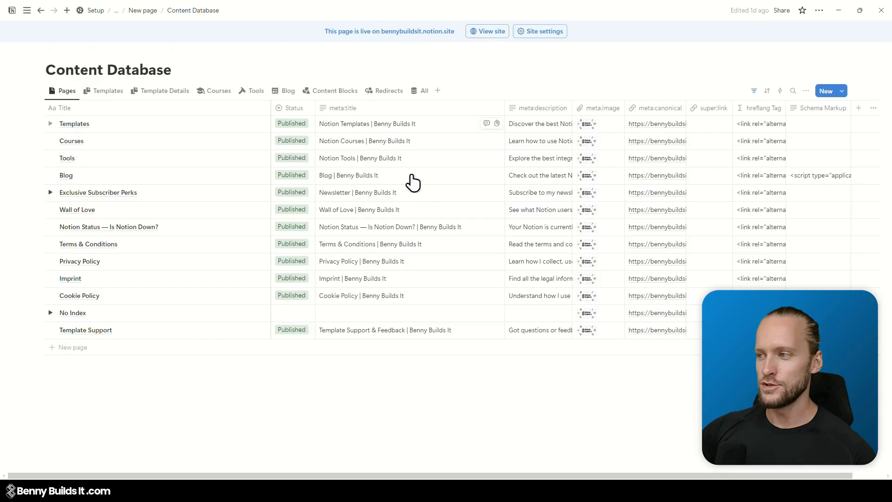
mouse_move(455, 107)
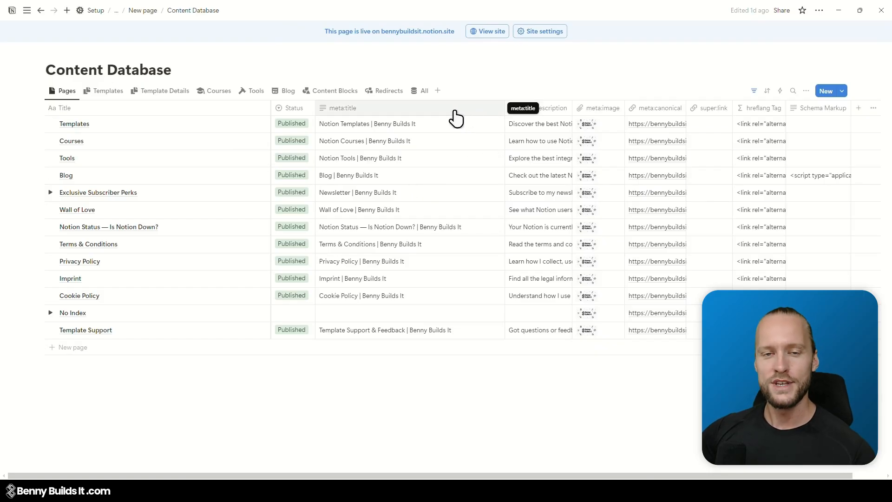
mouse_move(118, 24)
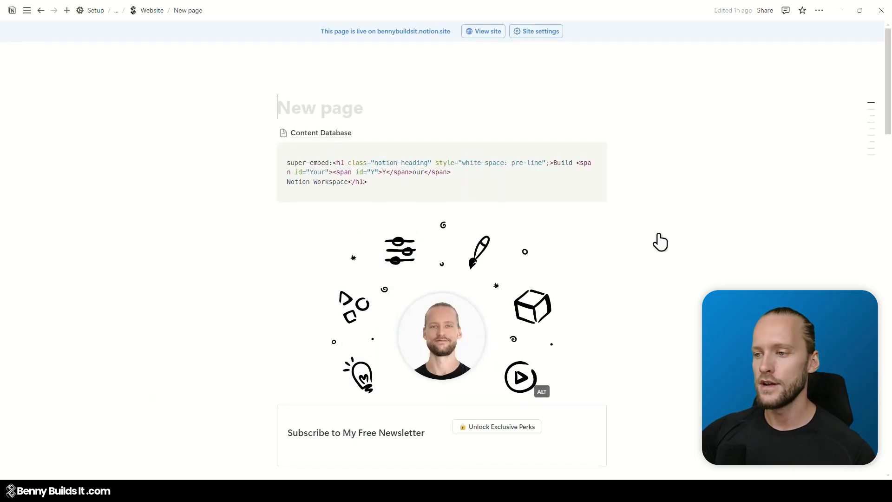
mouse_move(658, 235)
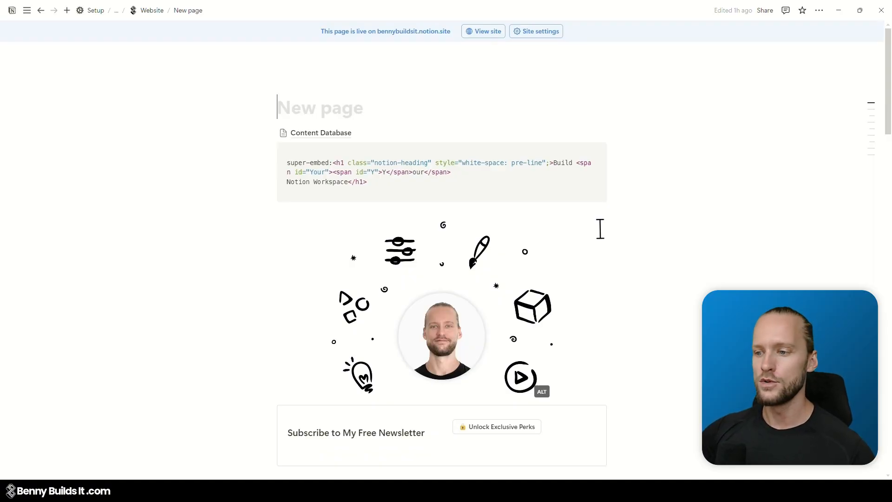
mouse_move(637, 268)
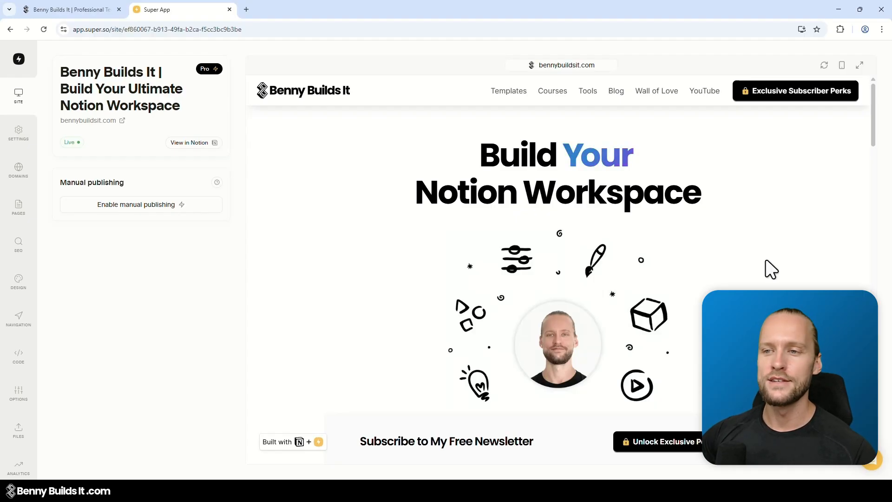
mouse_move(343, 245)
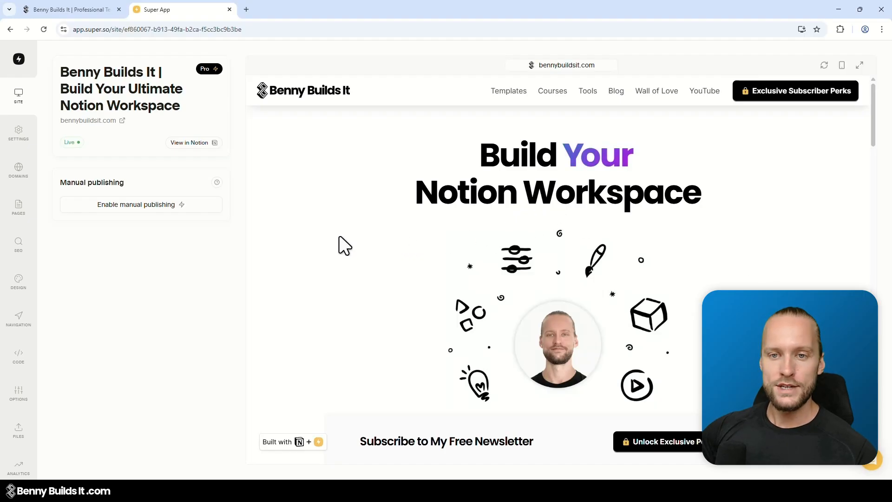
mouse_move(18, 171)
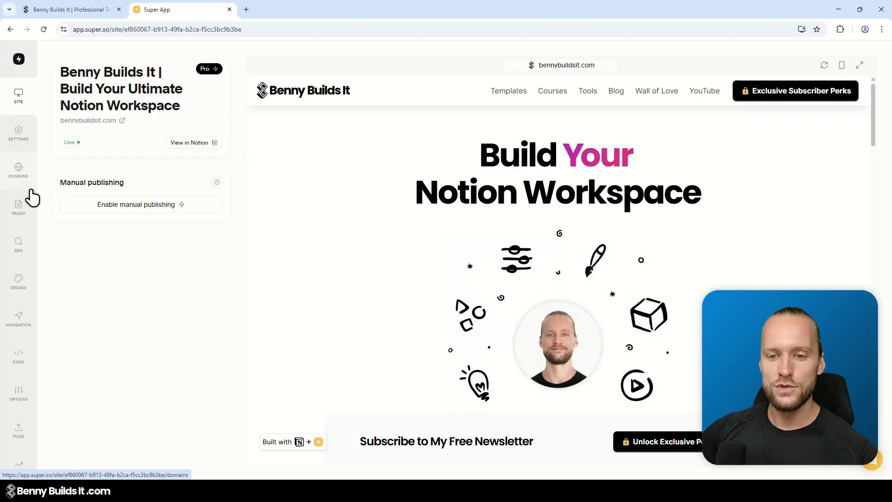
- Review the Super dashboard's Pages, SEO and Design sections, ending on Code
left_click(19, 208)
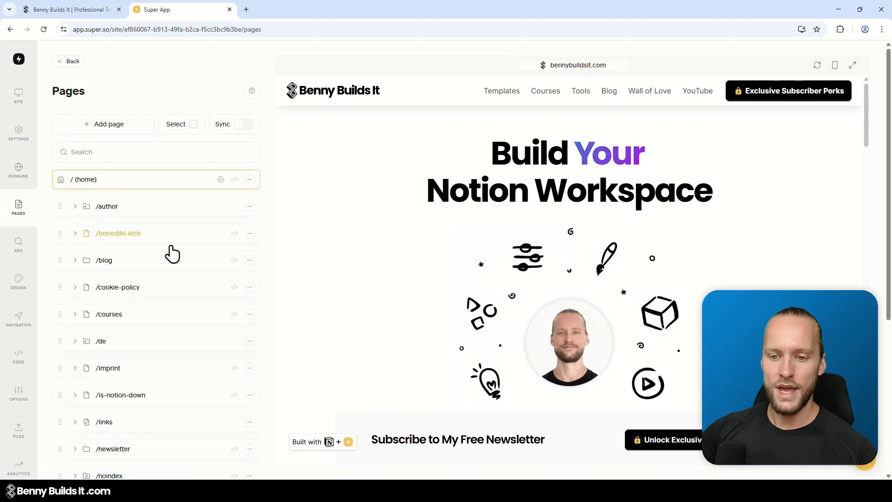
mouse_move(91, 287)
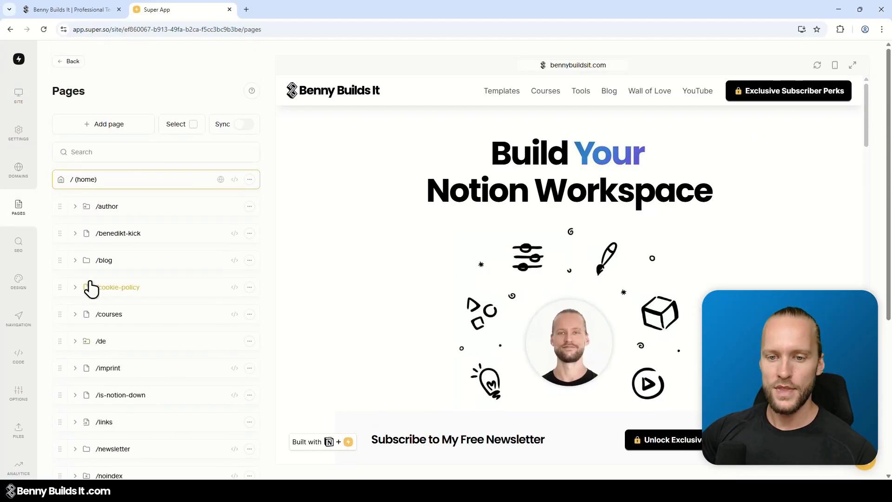
left_click(19, 245)
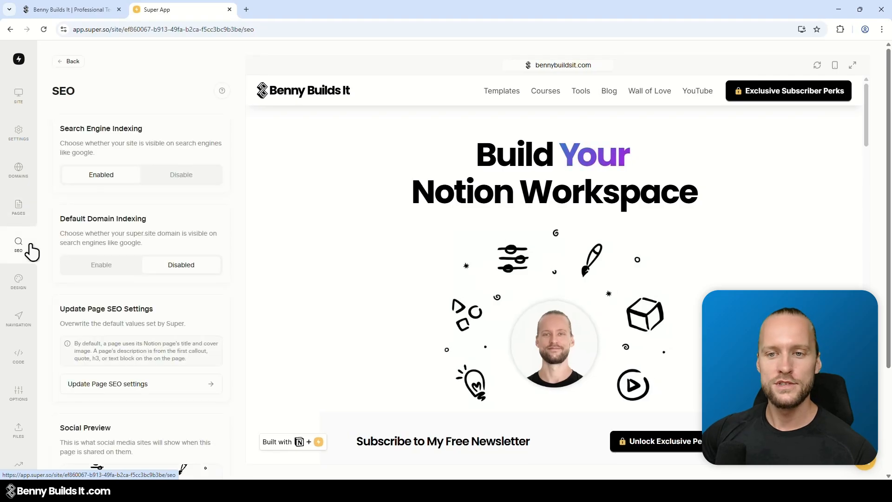
mouse_move(33, 280)
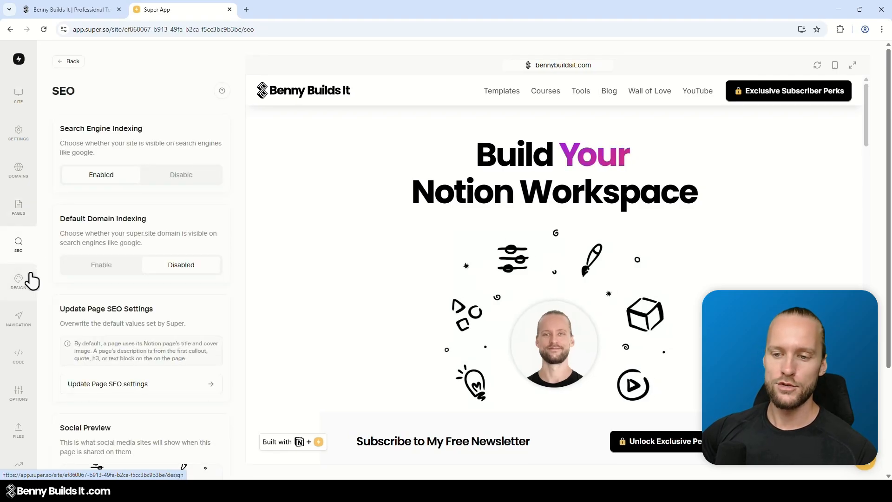
left_click(19, 281)
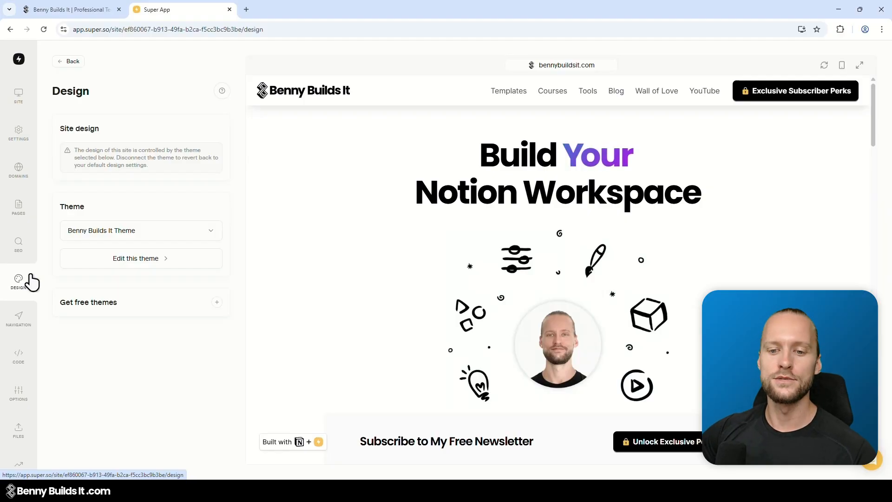
left_click(19, 357)
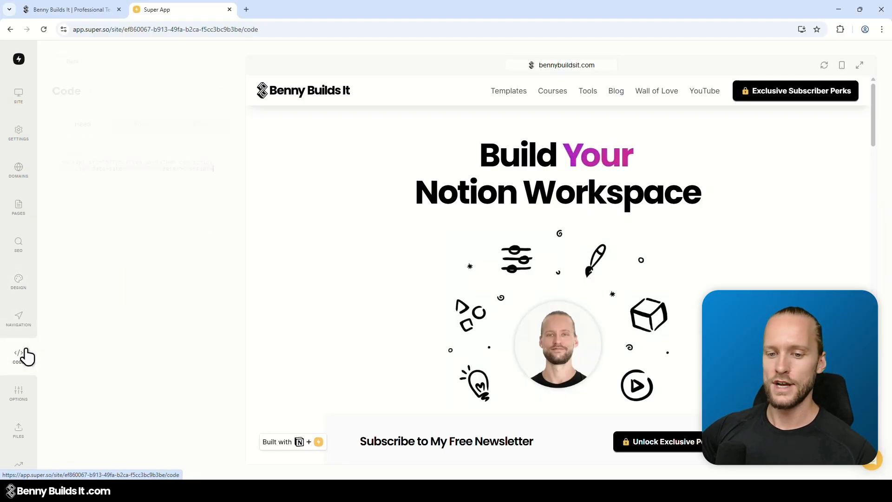
- Empty the site's custom CSS and scroll the preview down to the unstyled perks and testimonials
left_click(18, 357)
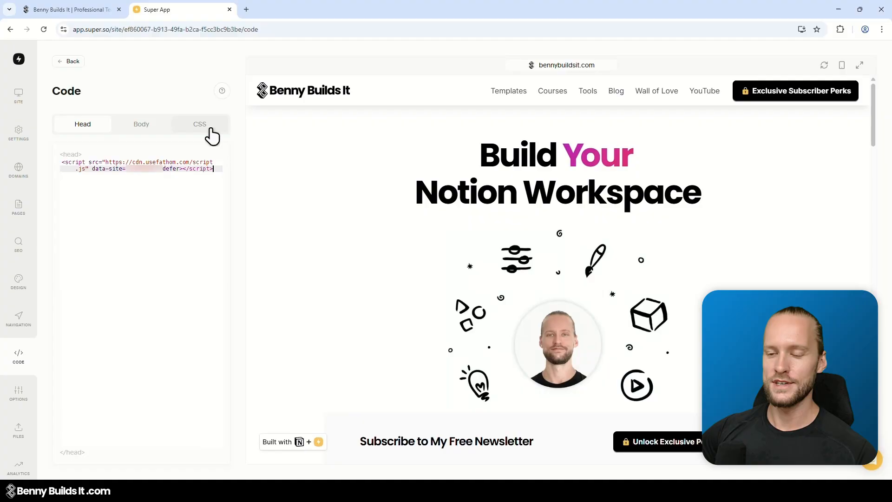
left_click(200, 124)
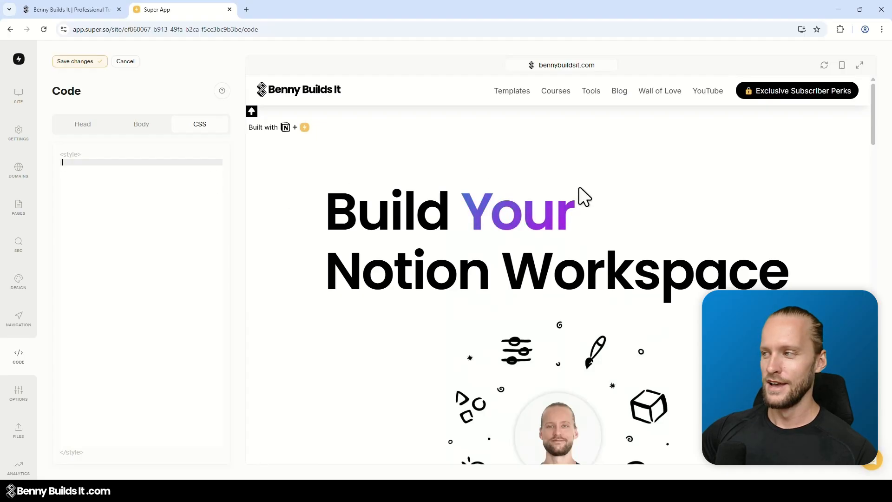
mouse_move(670, 230)
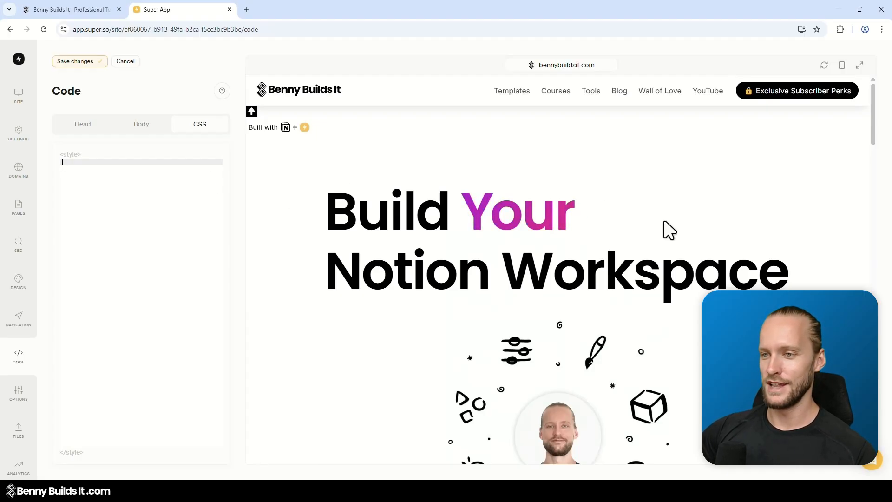
scroll("down", 3)
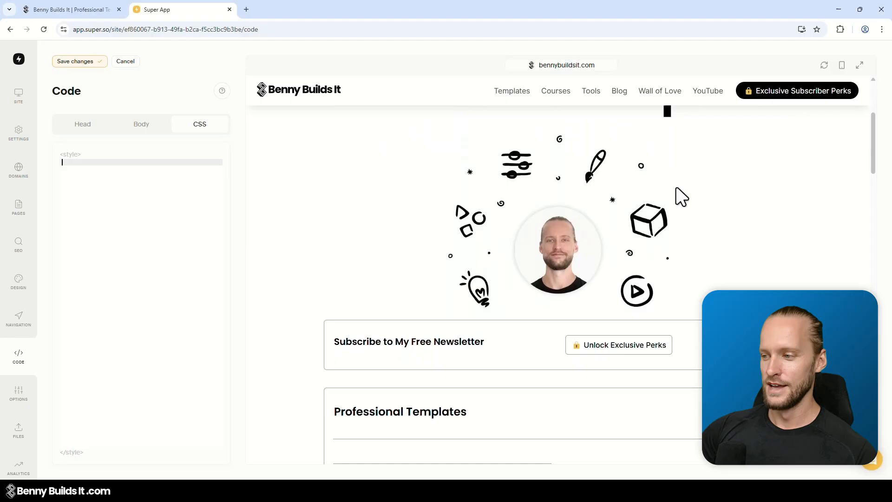
scroll("down", 3)
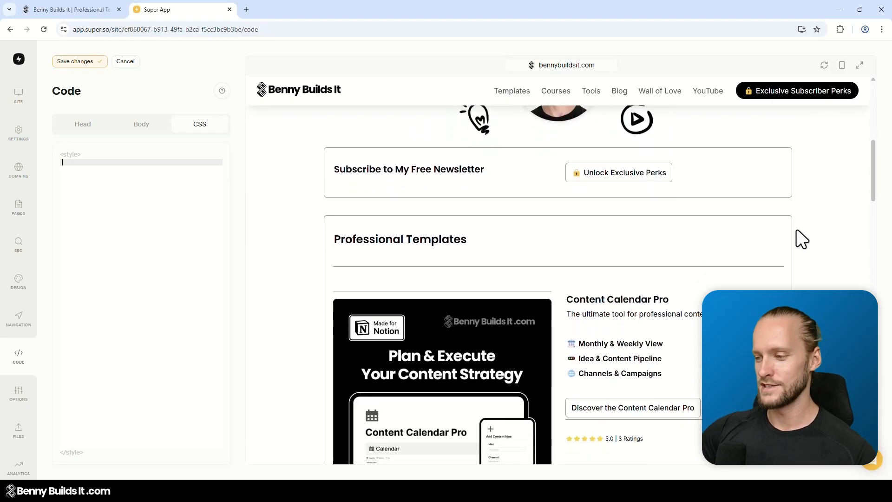
scroll("down", 3)
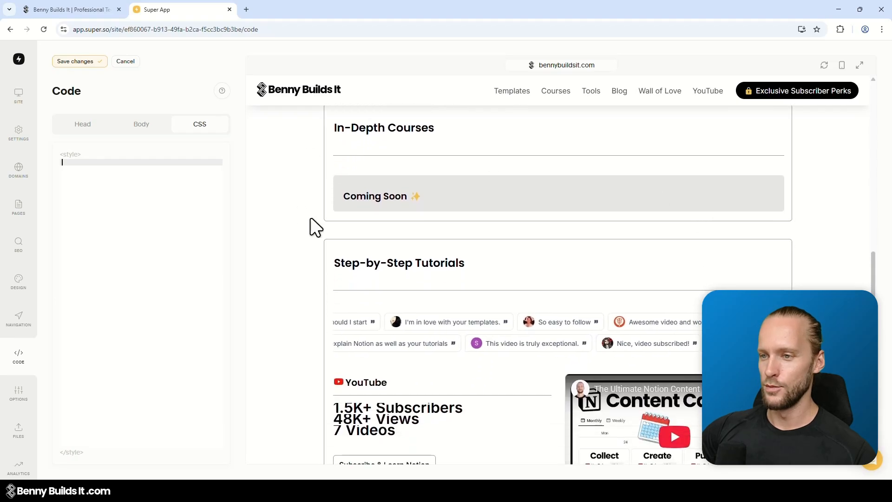
scroll("down", 3)
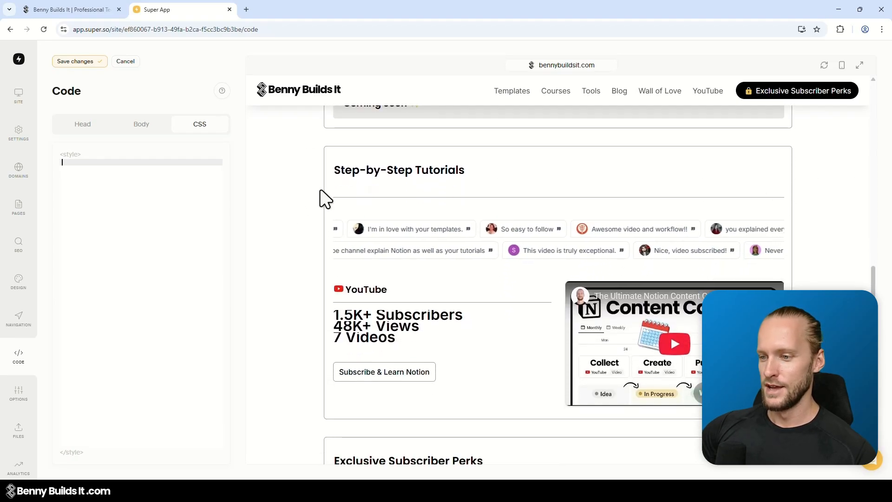
scroll("down", 3)
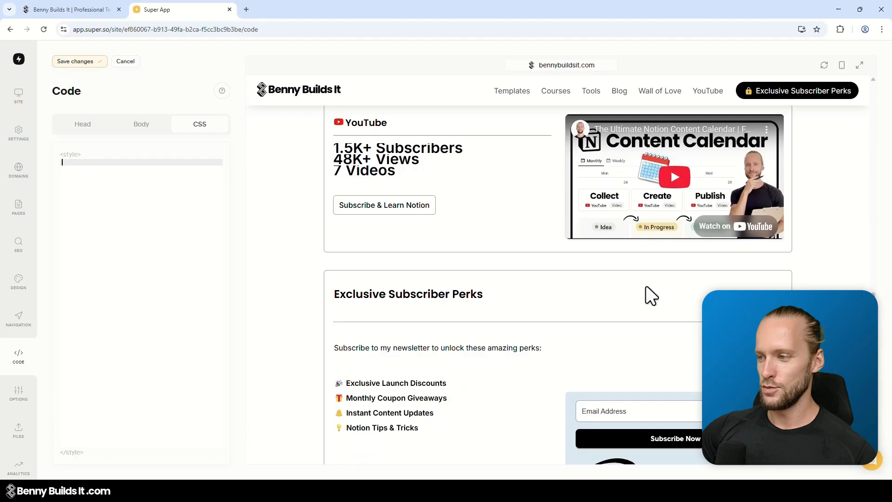
scroll("down", 3)
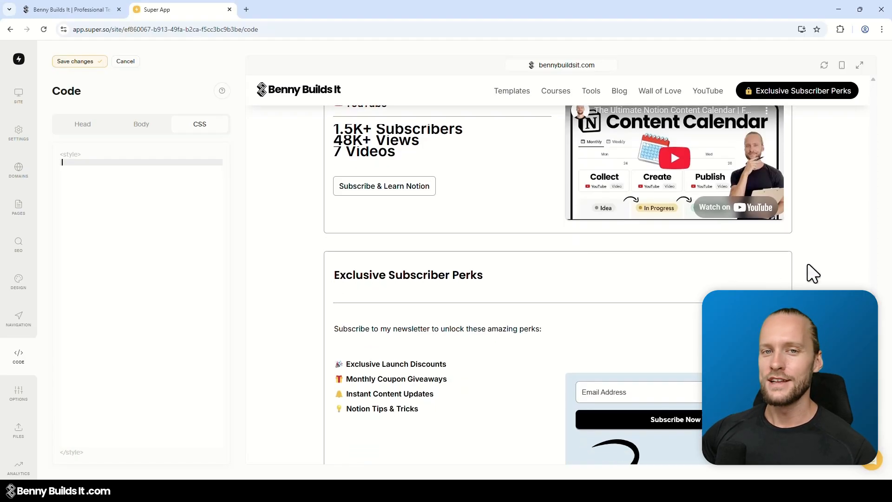
mouse_move(268, 335)
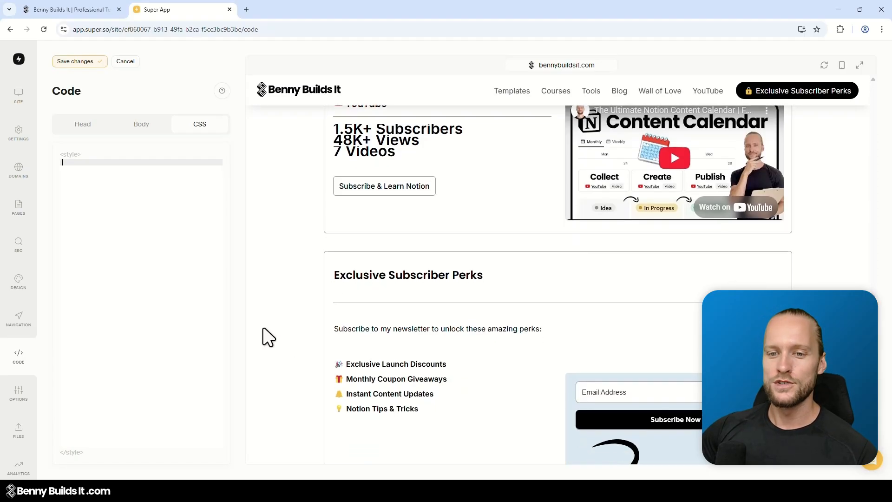
mouse_move(19, 282)
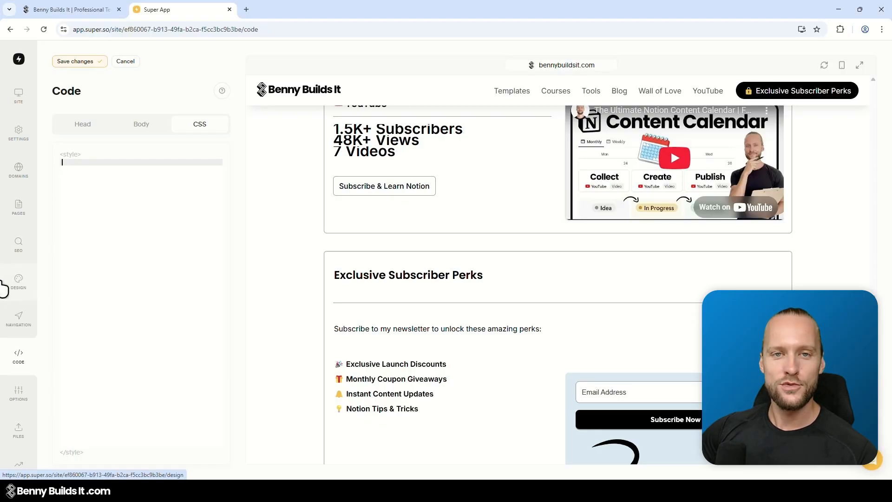
scroll("down", 3)
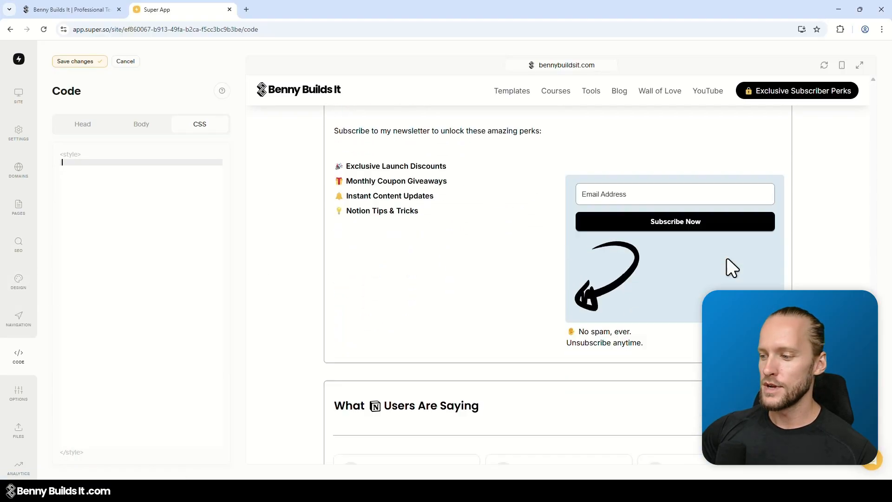
scroll("down", 3)
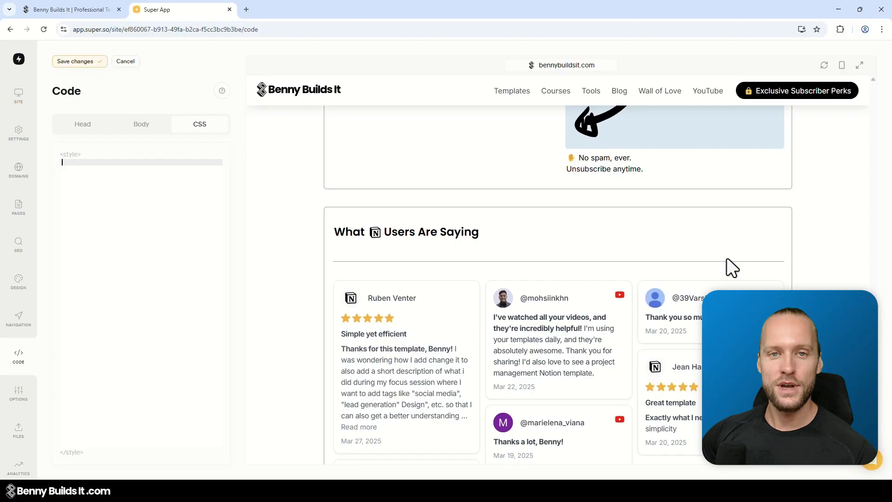
scroll("down", 3)
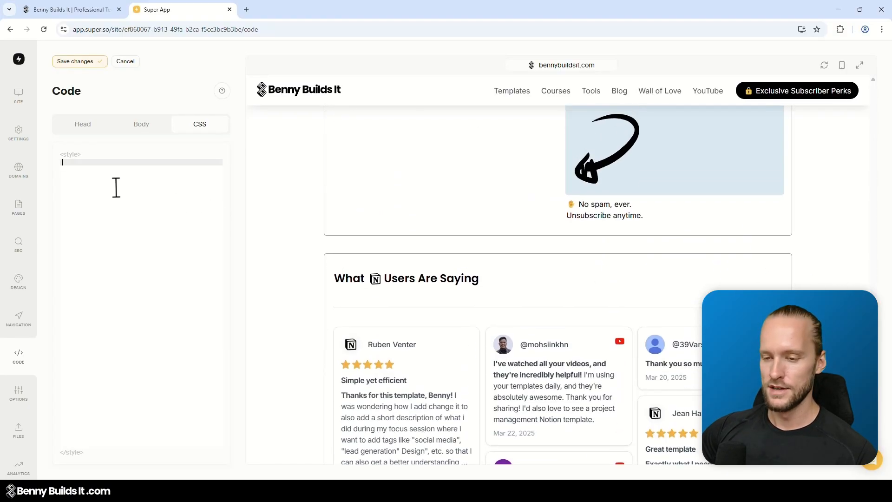
- Cancel the CSS edit to restore styling, then show the head code with the Fathom analytics script
left_click(76, 61)
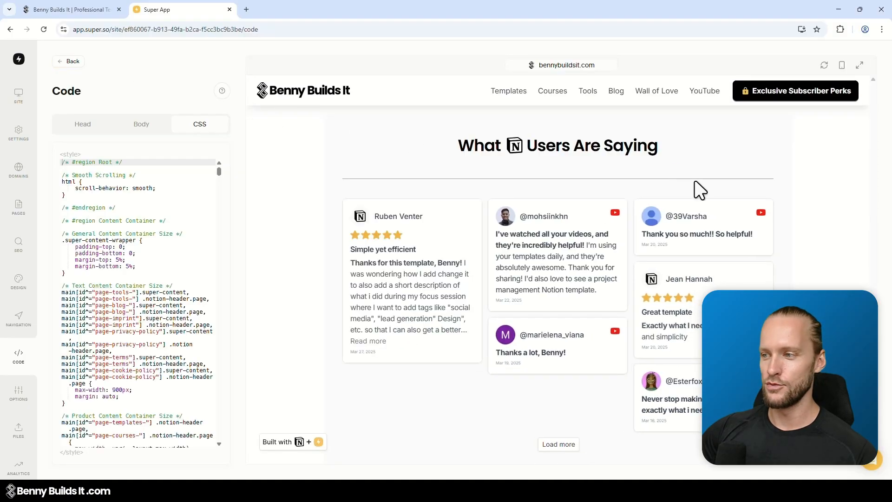
scroll("up", 3)
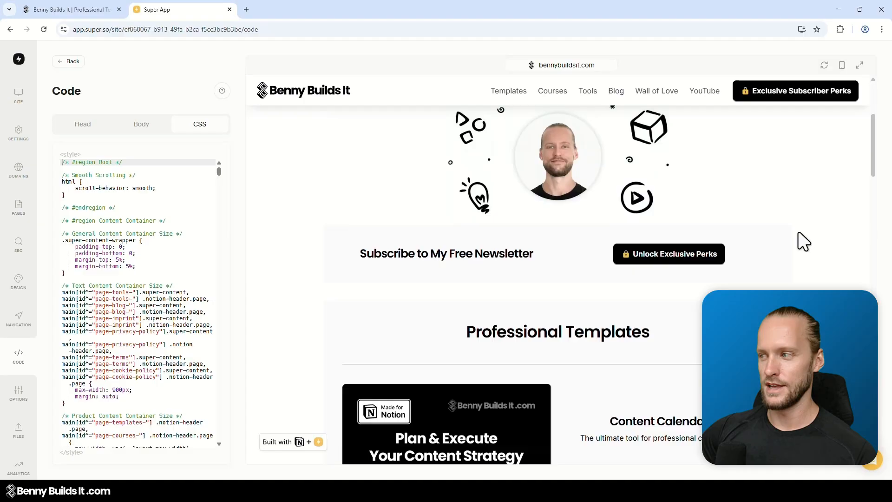
left_click(82, 124)
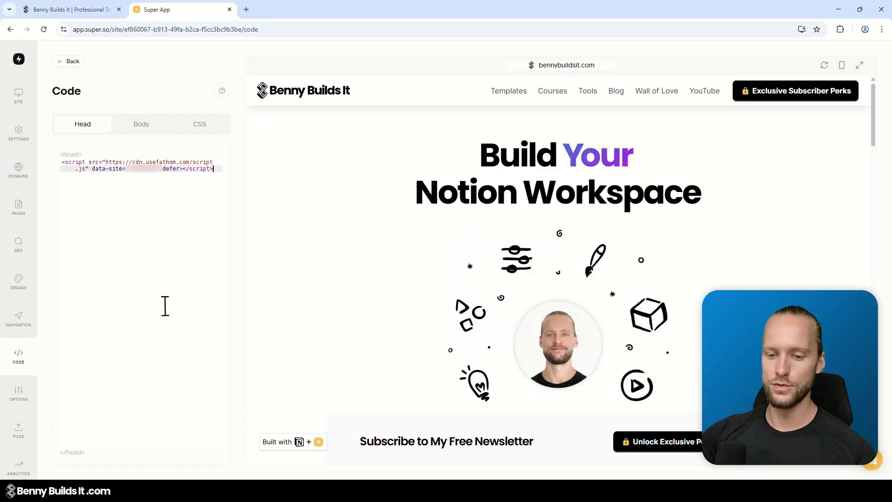
mouse_move(120, 327)
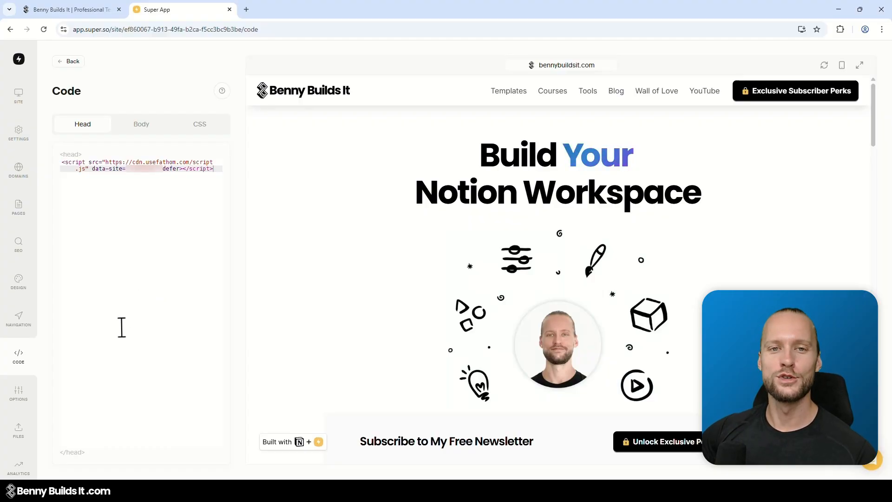